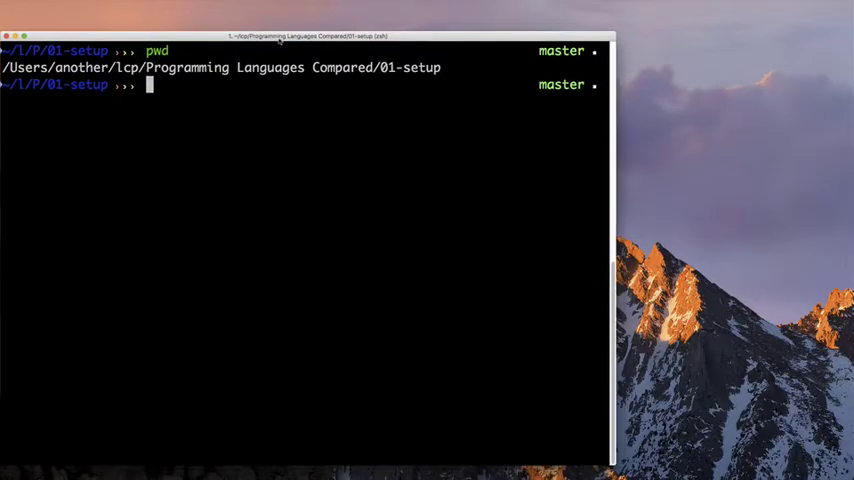
{"action": "mouse_move", "coordinate": [258, 214]}
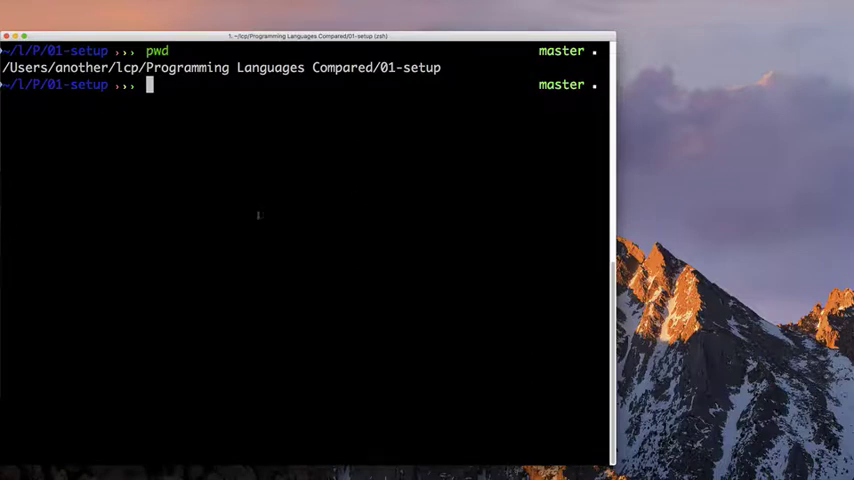
Step: Run 'code .' in the 01-setup directory to launch VS Code on the project
{"action": "type", "text": "code"}
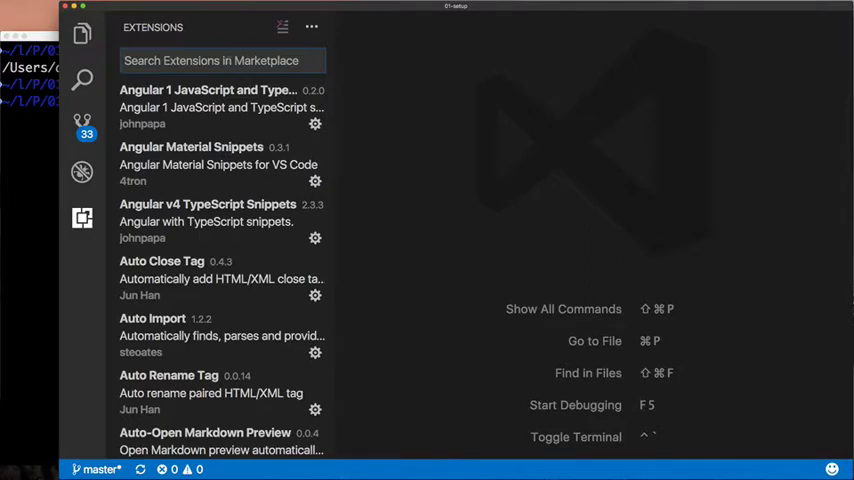
{"action": "mouse_move", "coordinate": [83, 33]}
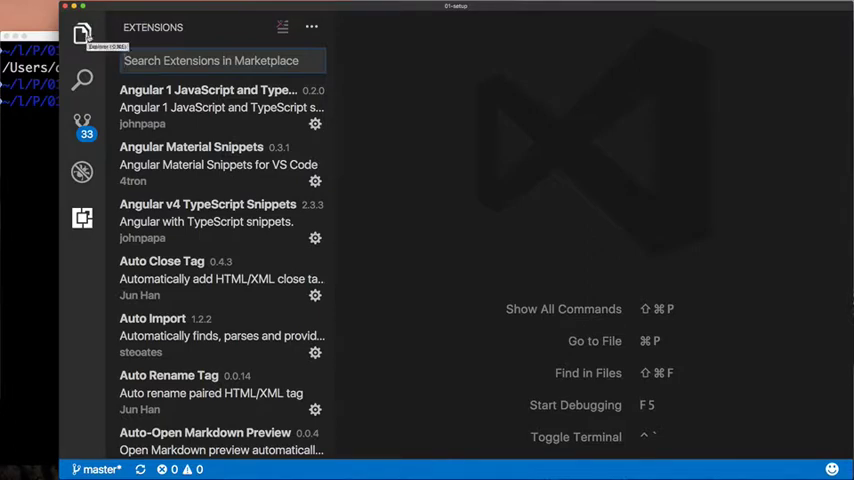
Step: View plugins.txt with the needed extensions, then return to the Extensions marketplace
{"action": "left_click", "coordinate": [82, 35]}
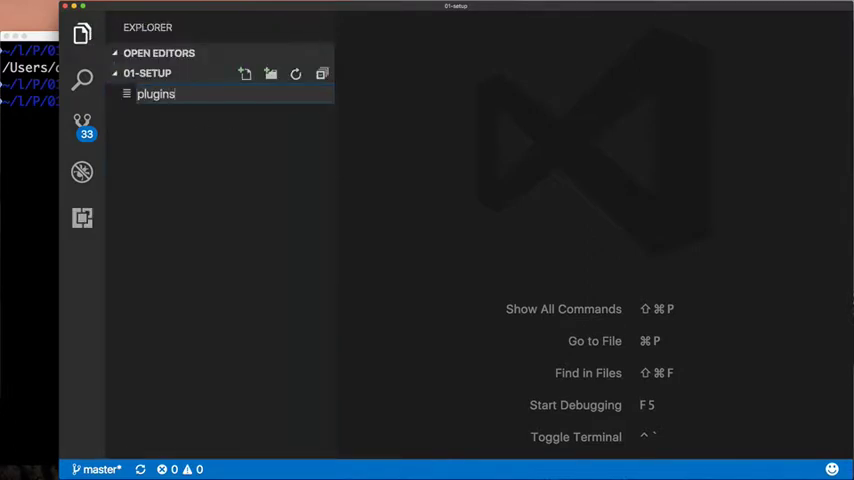
{"action": "left_click", "coordinate": [156, 93]}
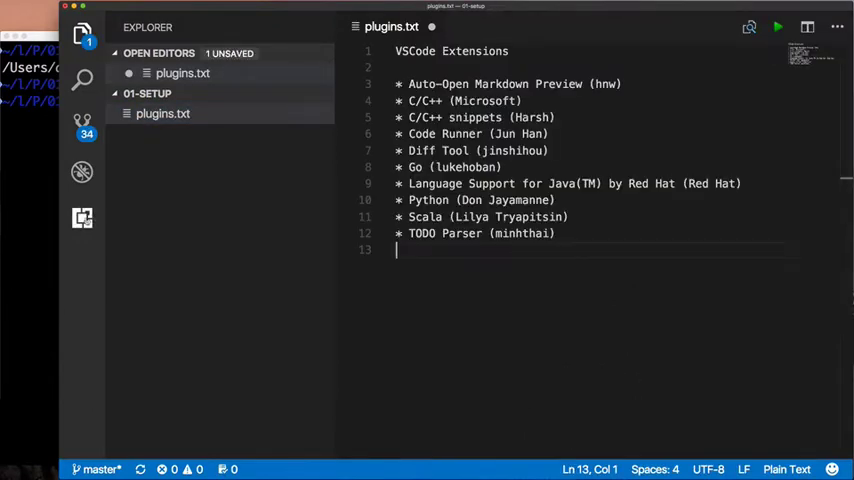
{"action": "left_click", "coordinate": [82, 125]}
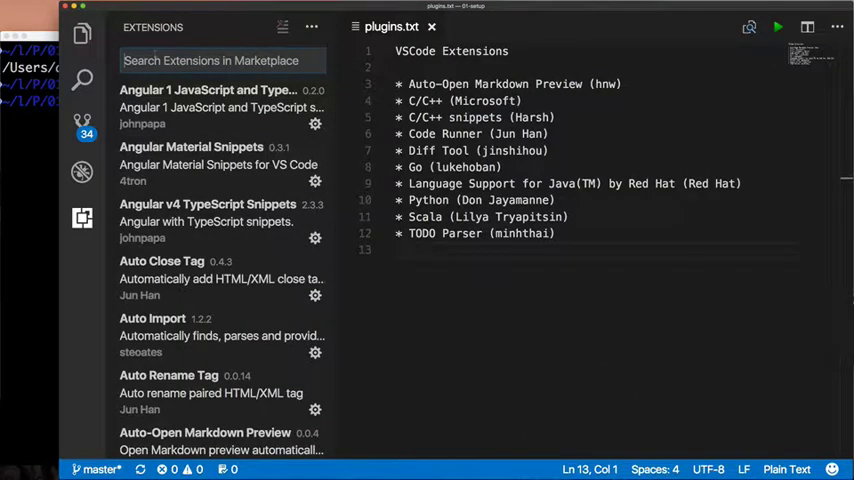
Step: Search the marketplace for 'auto-open markdown', 'c/c++ snippets' and python extensions
{"action": "type", "text": "auto-open markdown"}
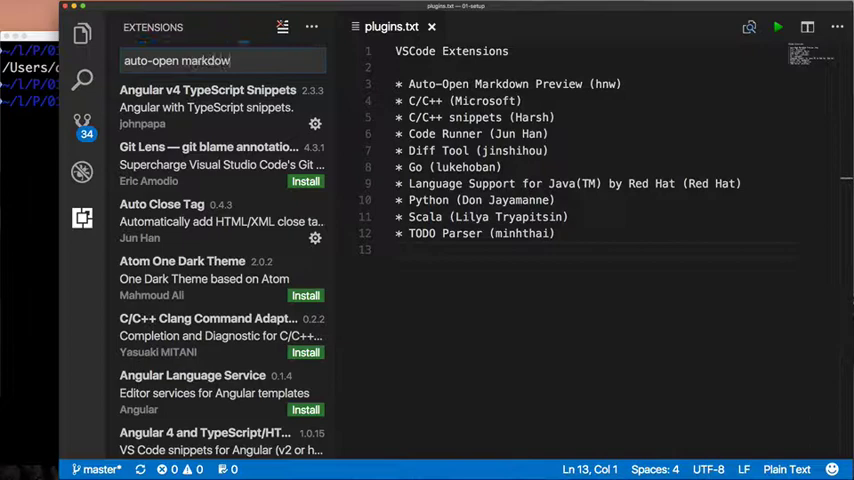
{"action": "left_click", "coordinate": [210, 99]}
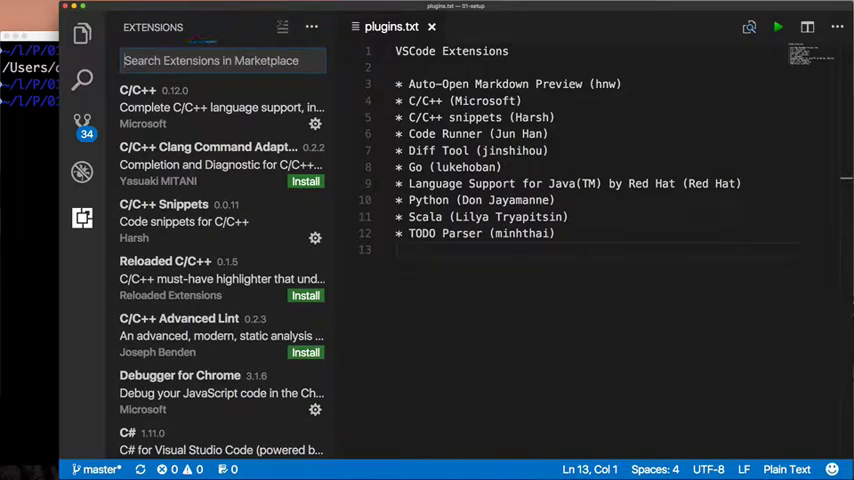
{"action": "type", "text": "c/c++ snippets"}
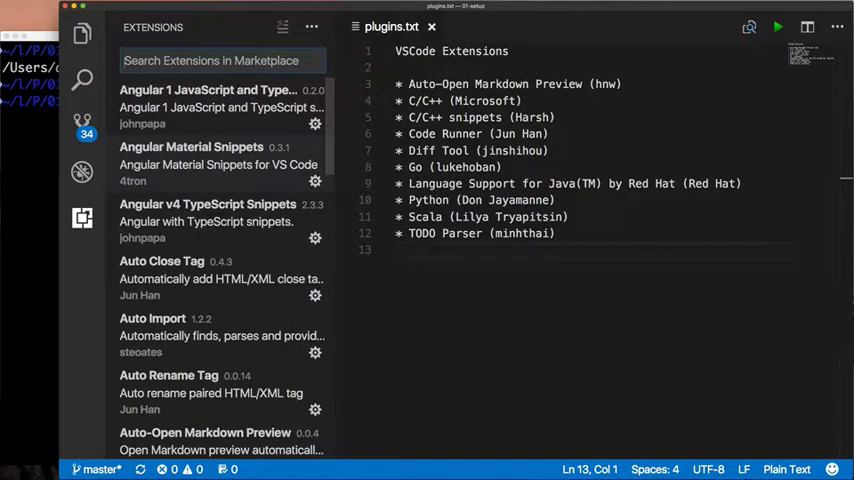
{"action": "type", "text": "pyt"}
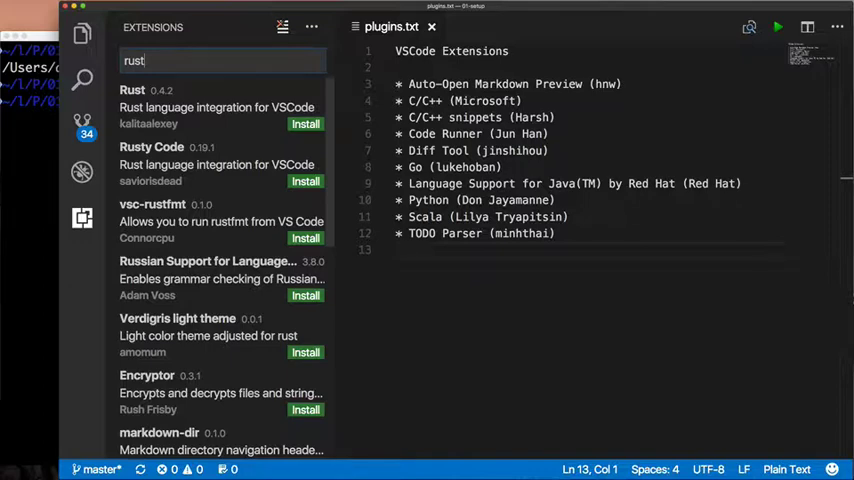
Step: Install the Rust extension by kalitaalexey and reload the window to activate it
{"action": "scroll", "scroll_direction": "down", "scroll_amount": 3}
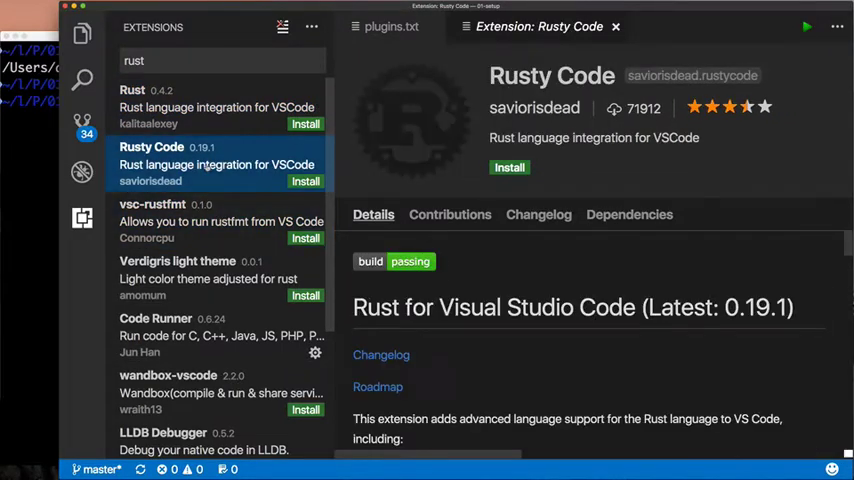
{"action": "scroll", "scroll_direction": "down", "scroll_amount": 3}
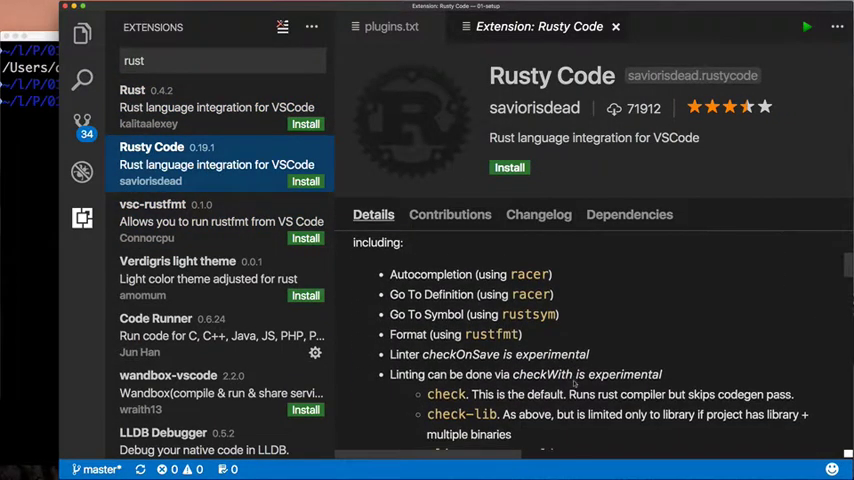
{"action": "left_click", "coordinate": [200, 105]}
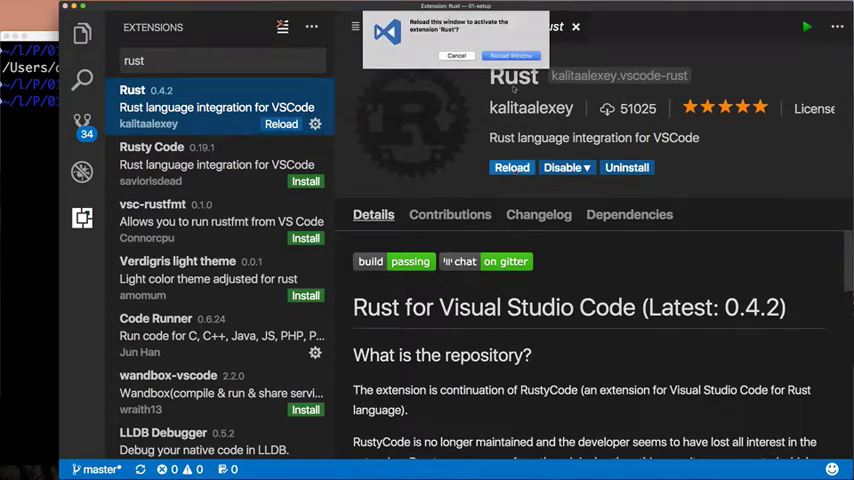
{"action": "left_click", "coordinate": [510, 55]}
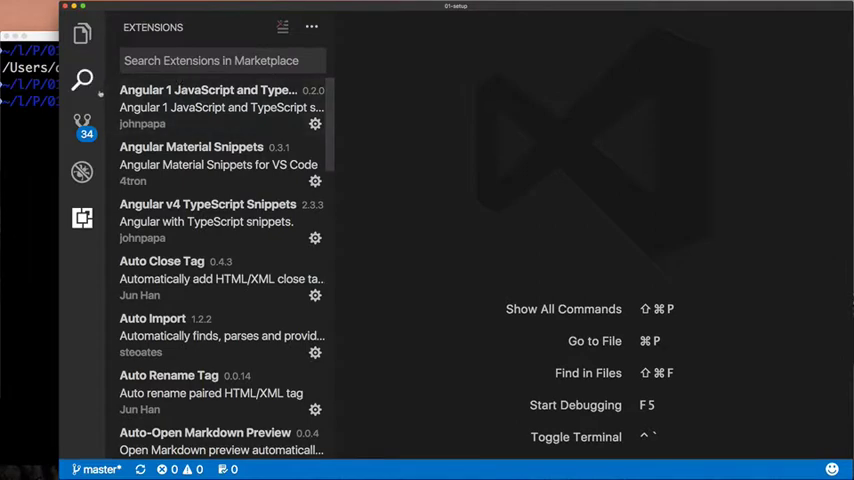
Step: Create go/main.go with package main and a main function printing "Hello, World"
{"action": "left_click", "coordinate": [82, 33]}
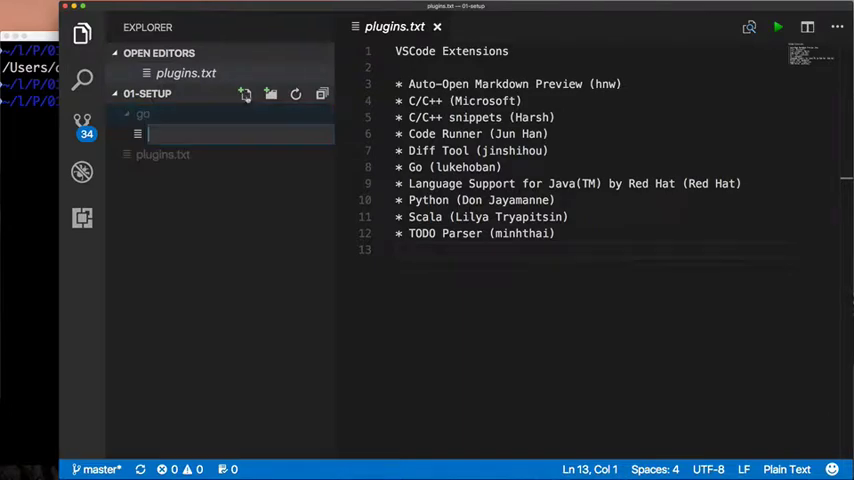
{"action": "type", "text": "maina"}
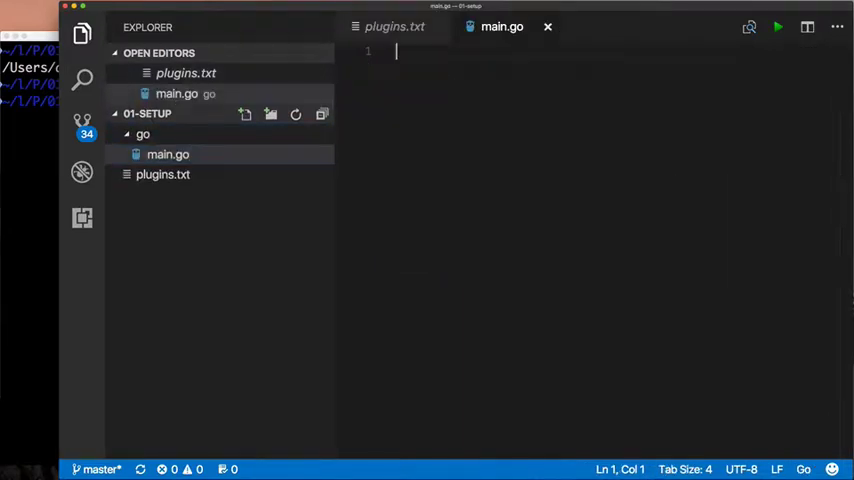
{"action": "type", "text": "packge main"}
{"action": "type", "text": "fmt.Println("}
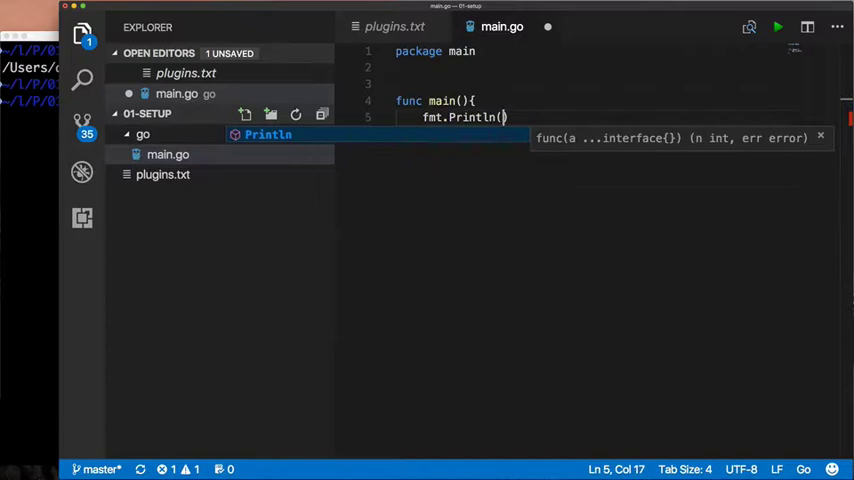
{"action": "type", "text": "\"Hello, World\""}
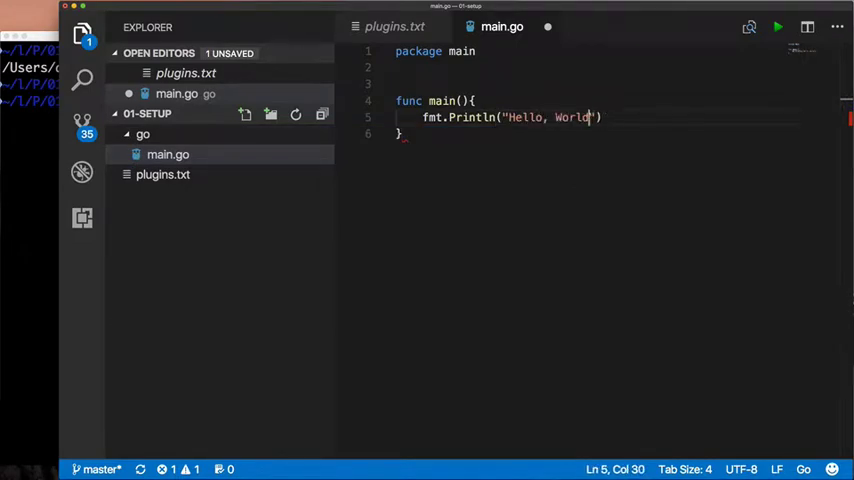
{"action": "left_click", "coordinate": [777, 27]}
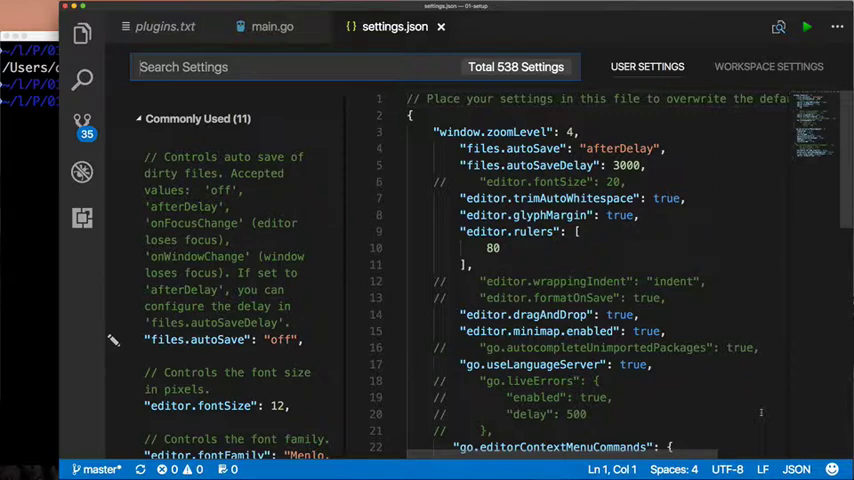
Step: Scroll through settings.json and the default setting categories, then close the settings file
{"action": "scroll", "scroll_direction": "down", "scroll_amount": 3}
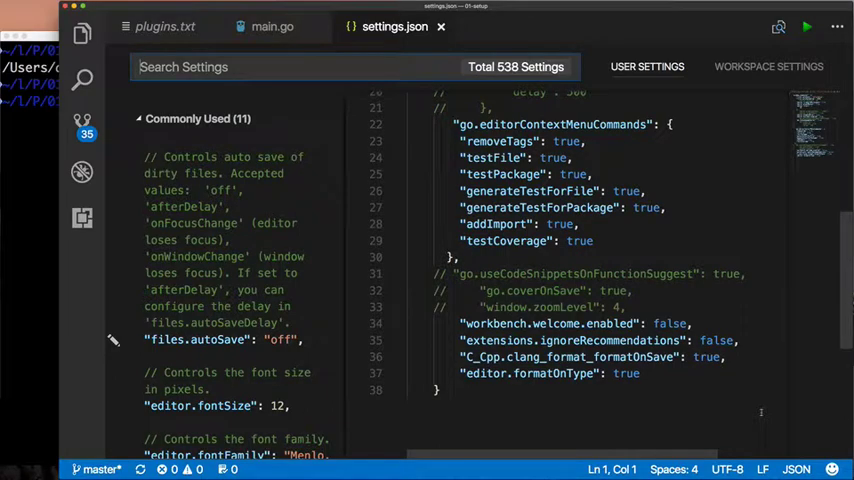
{"action": "scroll", "scroll_direction": "up", "scroll_amount": 3}
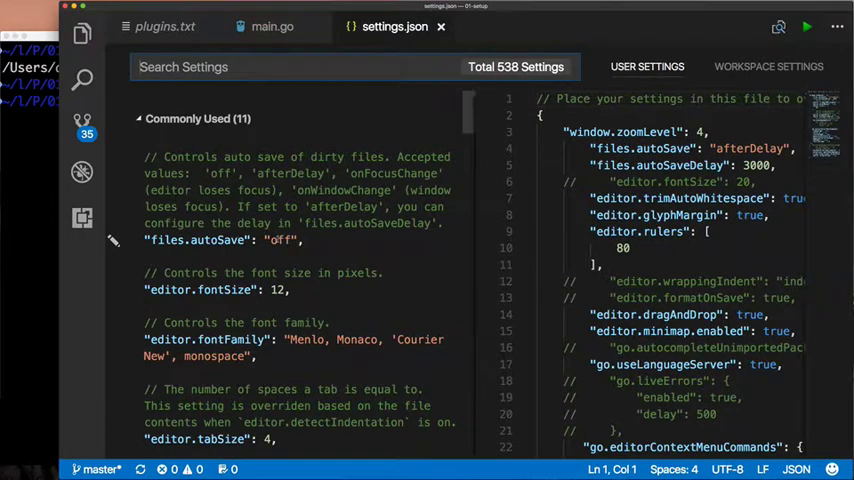
{"action": "mouse_move", "coordinate": [113, 290]}
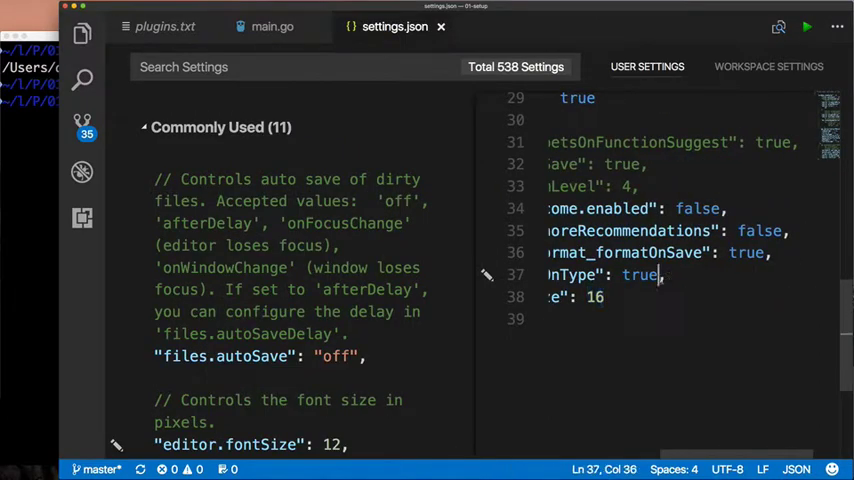
{"action": "left_click", "coordinate": [137, 118]}
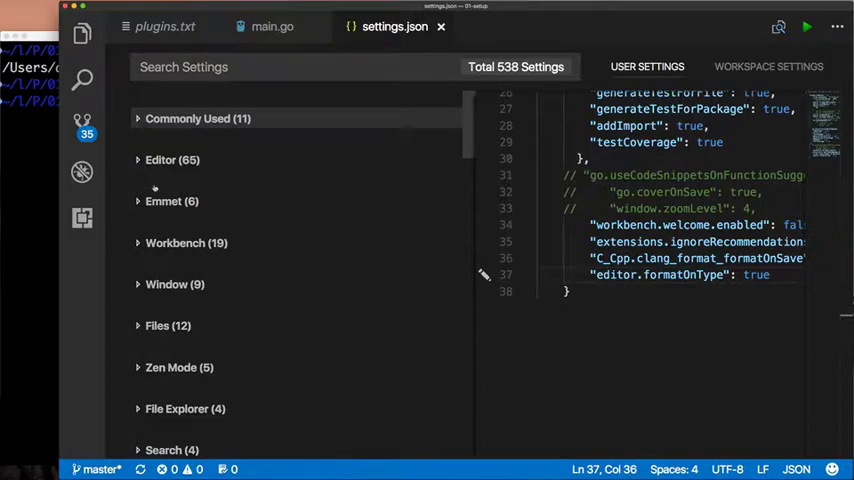
{"action": "scroll", "scroll_direction": "down", "scroll_amount": 3}
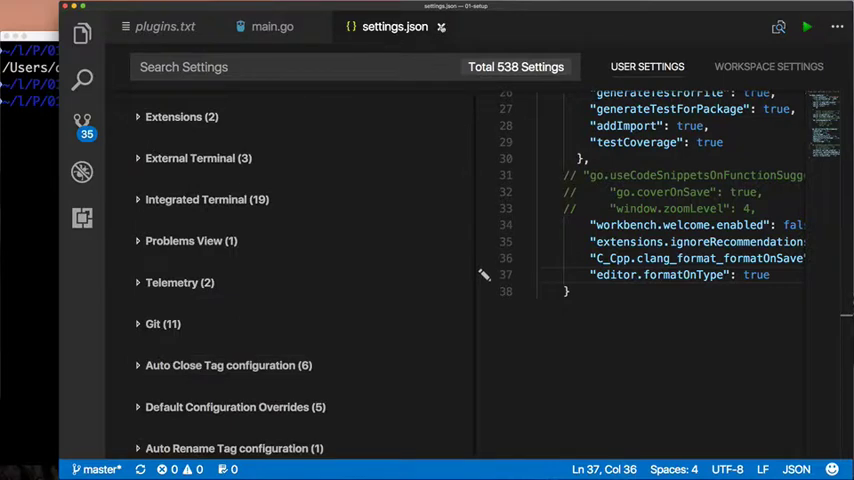
{"action": "left_click", "coordinate": [272, 26]}
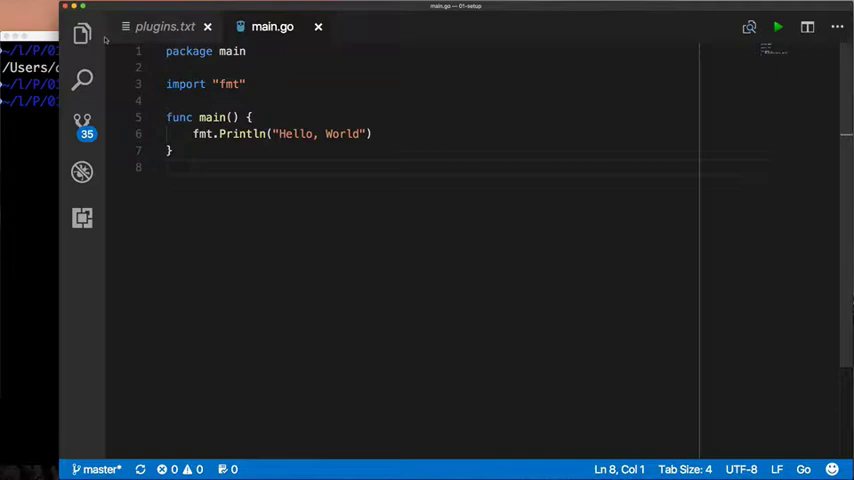
Step: Create c++/main.cpp with an iostream cout "Hello, World" program
{"action": "left_click", "coordinate": [82, 33]}
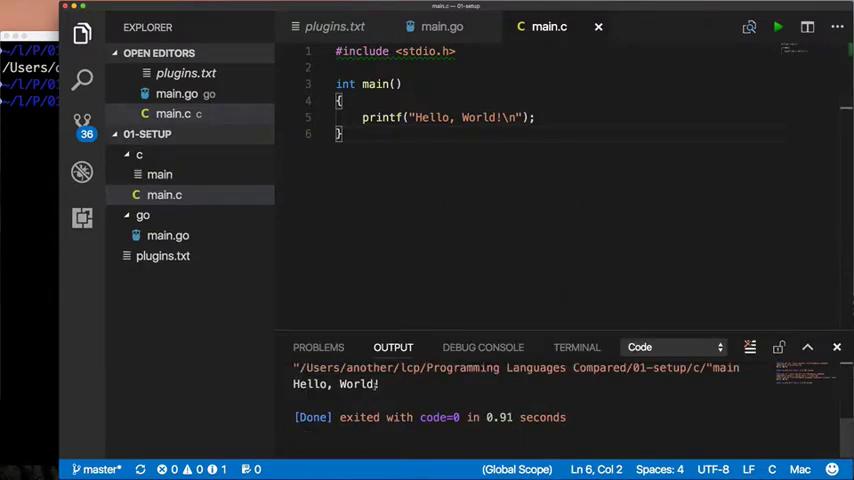
{"action": "mouse_move", "coordinate": [400, 51]}
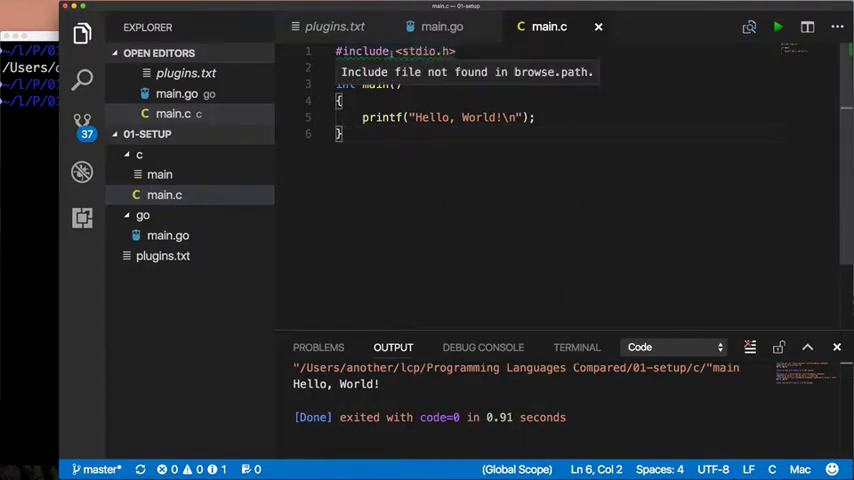
{"action": "left_click", "coordinate": [210, 134]}
{"action": "type", "text": "using namespace"}
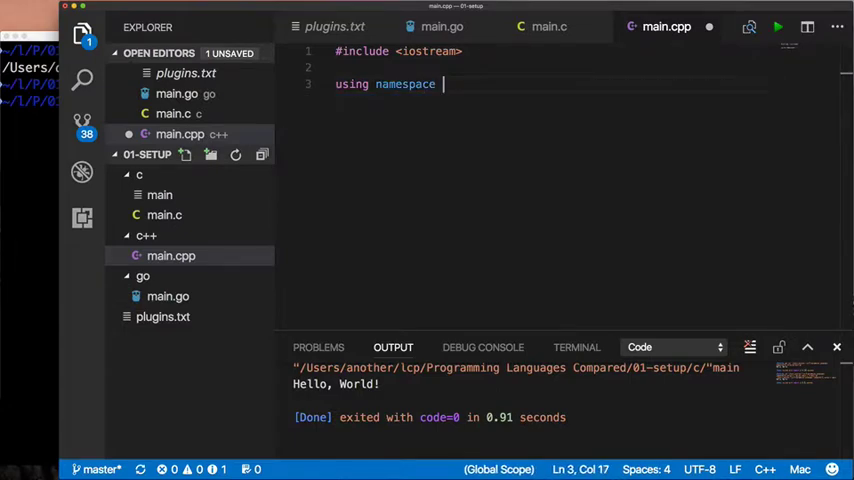
{"action": "type", "text": "std;"}
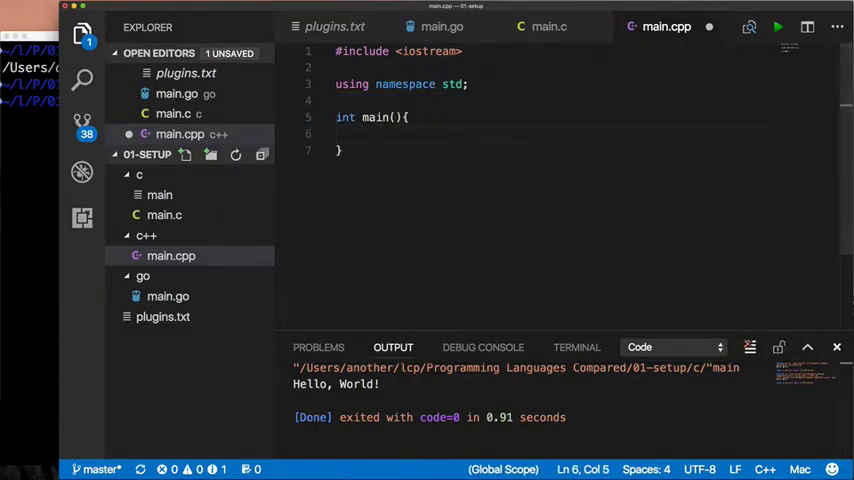
{"action": "type", "text": "cout << \"Hello, World\" << en"}
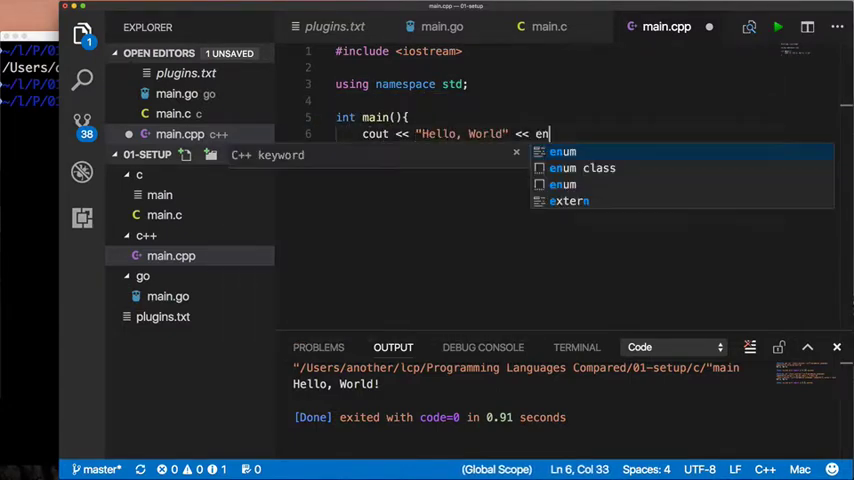
Step: Compare with the C program, then run the C++ hello world with Code Runner
{"action": "left_click", "coordinate": [549, 26]}
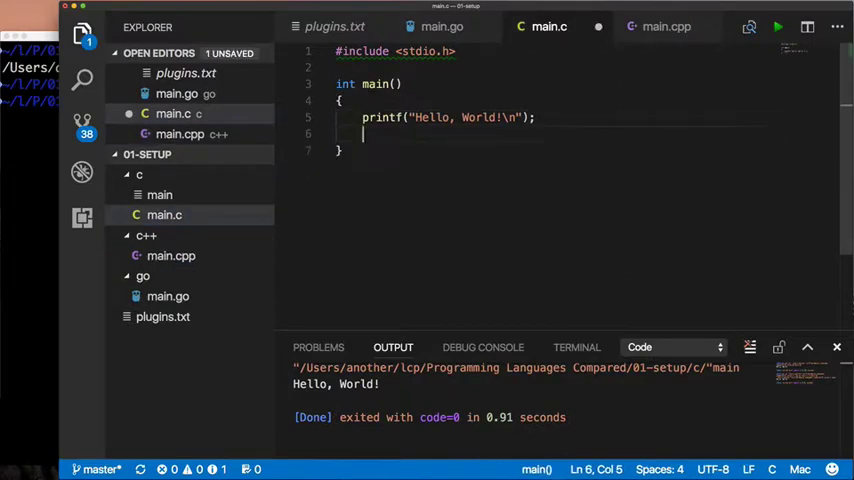
{"action": "left_click", "coordinate": [666, 26]}
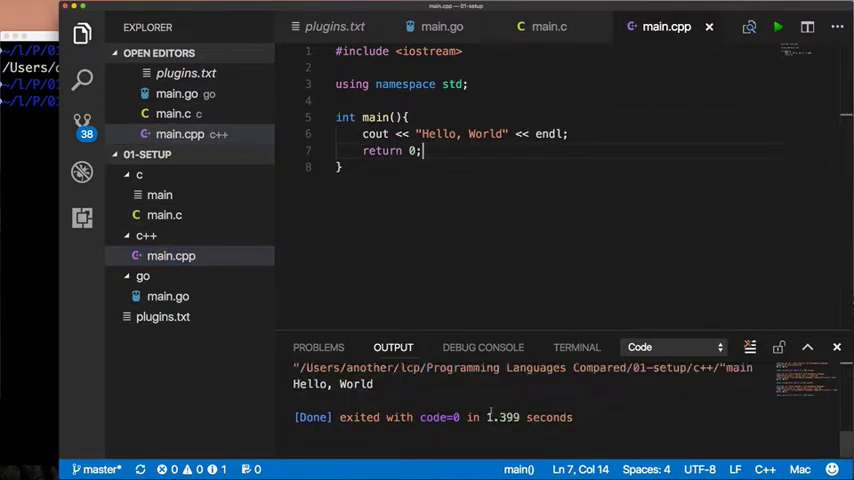
{"action": "left_click", "coordinate": [777, 27]}
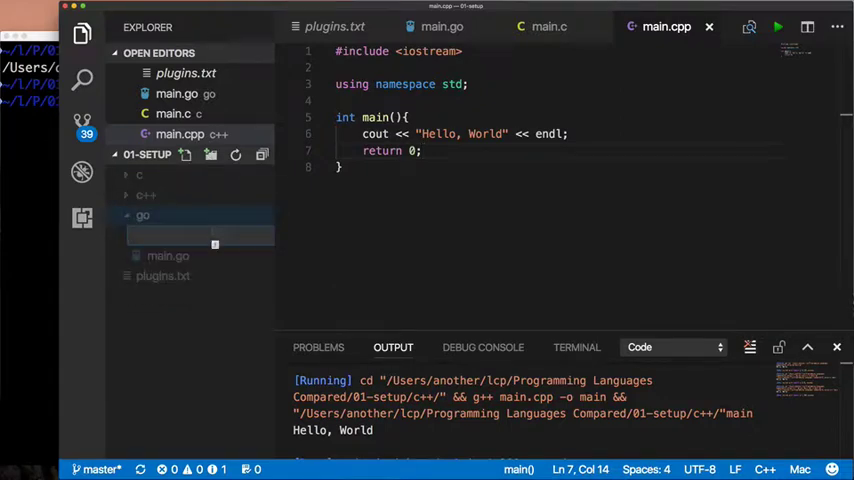
Step: Create python/main.py printing "Hello, World\n" and run it with Code Runner
{"action": "type", "text": "python"}
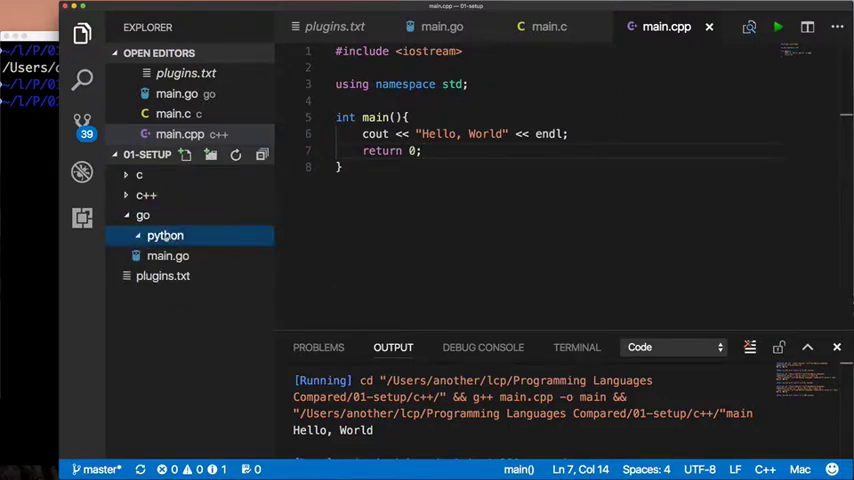
{"action": "left_click", "coordinate": [165, 235]}
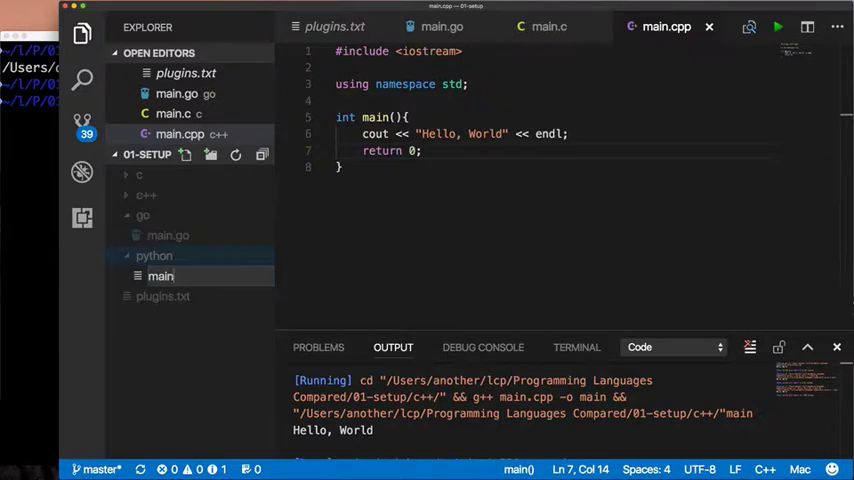
{"action": "left_click", "coordinate": [167, 296]}
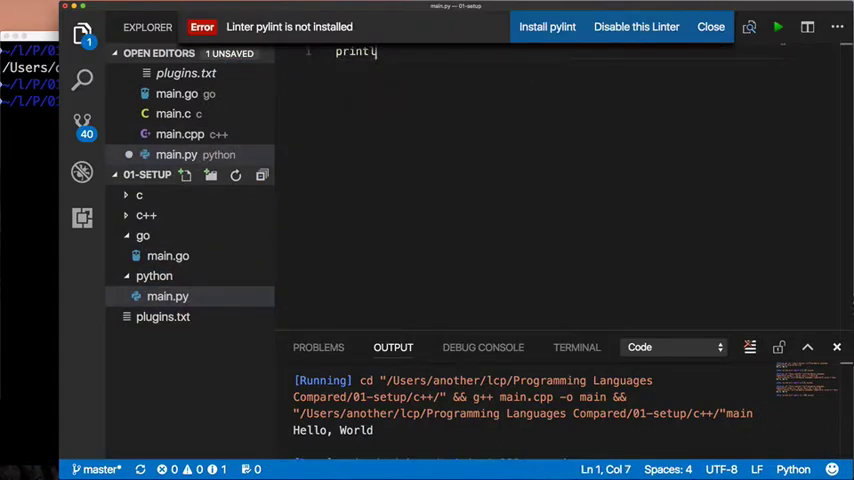
{"action": "type", "text": "(\"Hello, World\\n\")"}
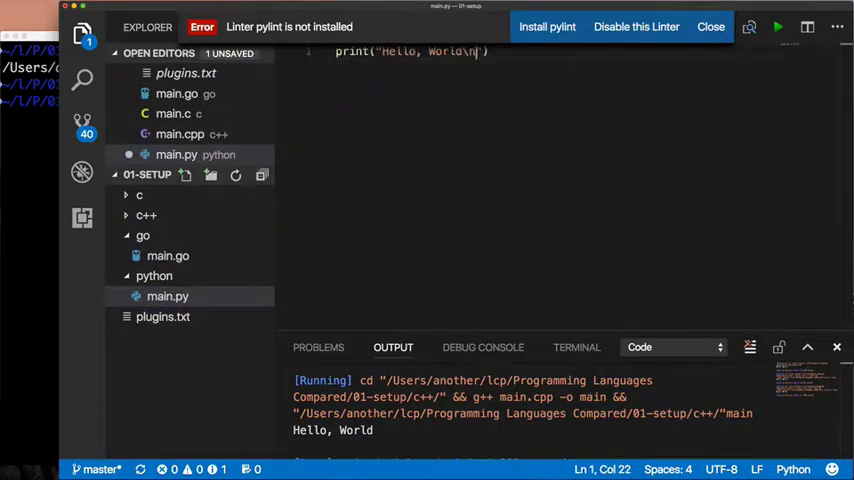
{"action": "left_click", "coordinate": [547, 26]}
{"action": "type", "text": "println \"Hello, World\""}
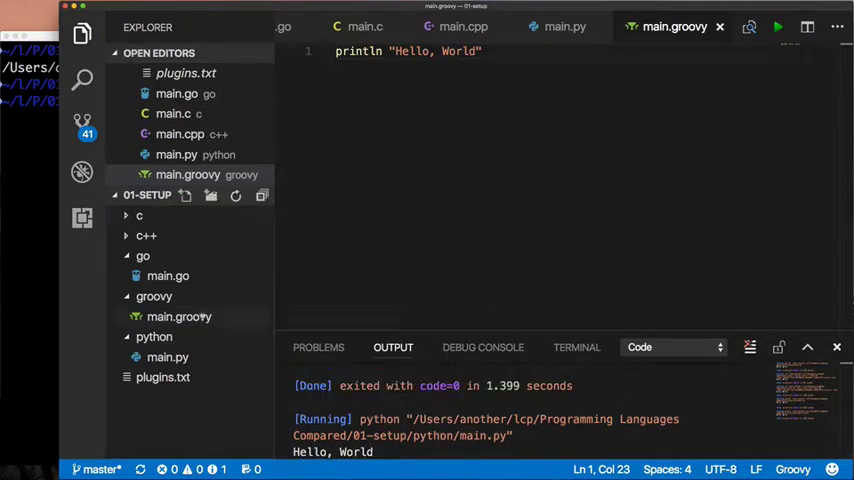
Step: Create the scala folder's main.scala with a println("Hello, World") line
{"action": "left_click", "coordinate": [210, 195]}
{"action": "type", "text": "main.scala"}
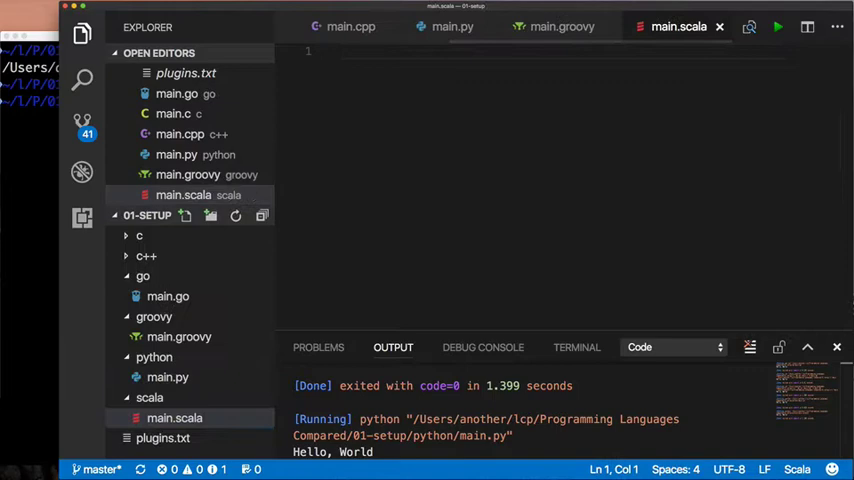
{"action": "type", "text": "println"}
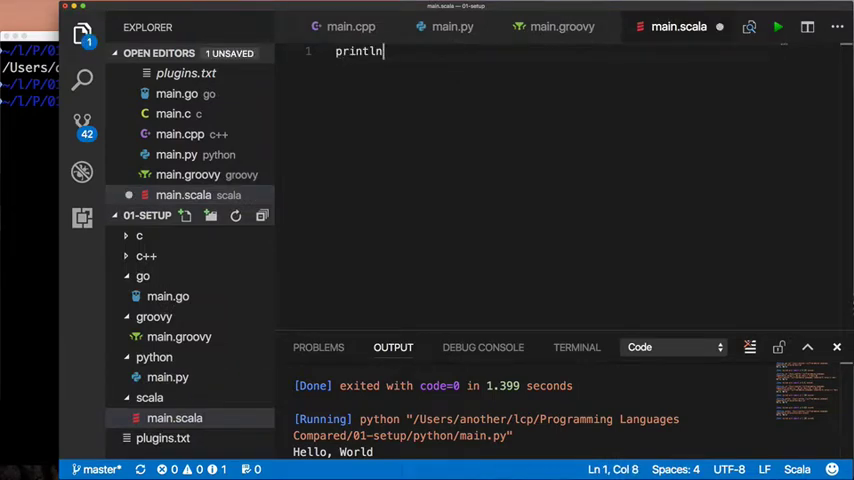
{"action": "type", "text": "\"Hello, World\")"}
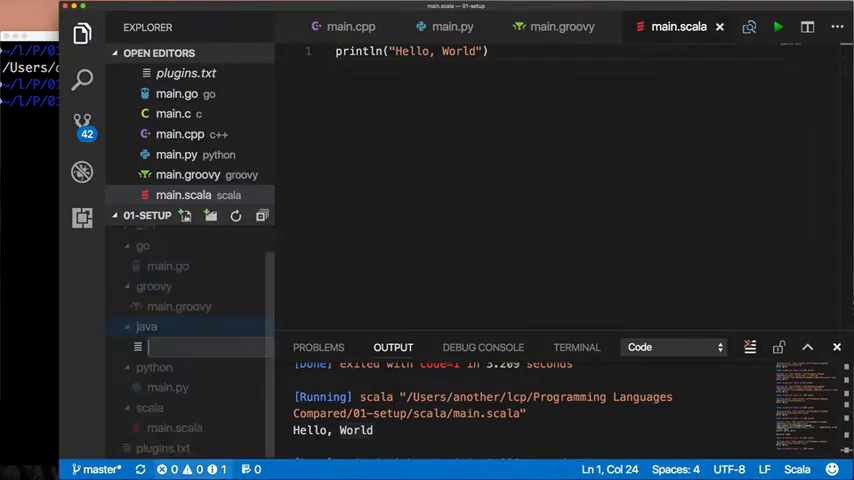
Step: Create java/Hello.java with a package line, class Hello and a main method skeleton
{"action": "type", "text": "Hello.ja"}
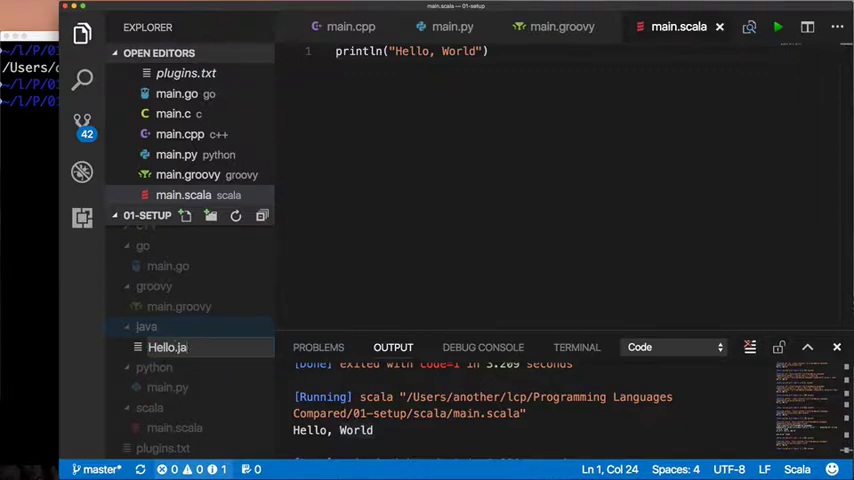
{"action": "left_click", "coordinate": [167, 347]}
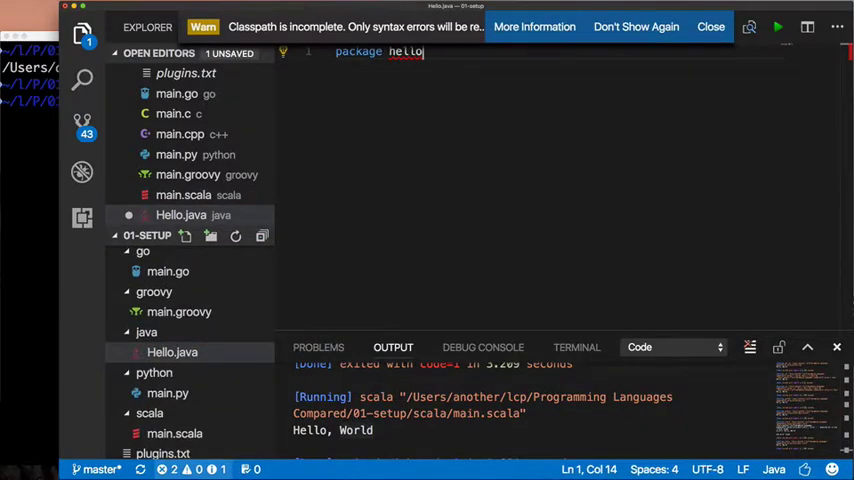
{"action": "type", "text": ";"}
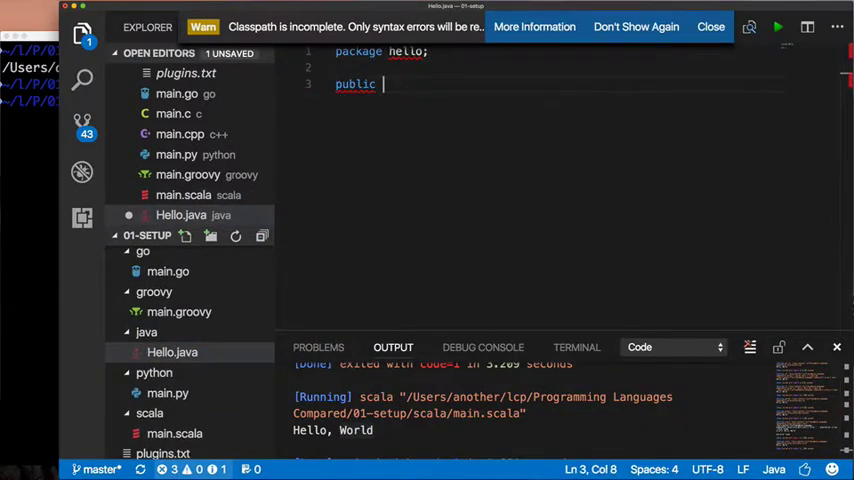
{"action": "type", "text": "static class Hello{}"}
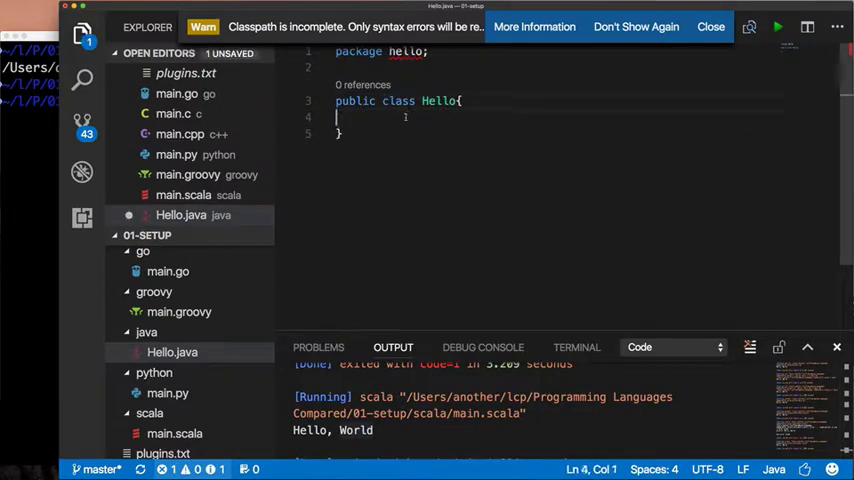
{"action": "type", "text": "public static main()"}
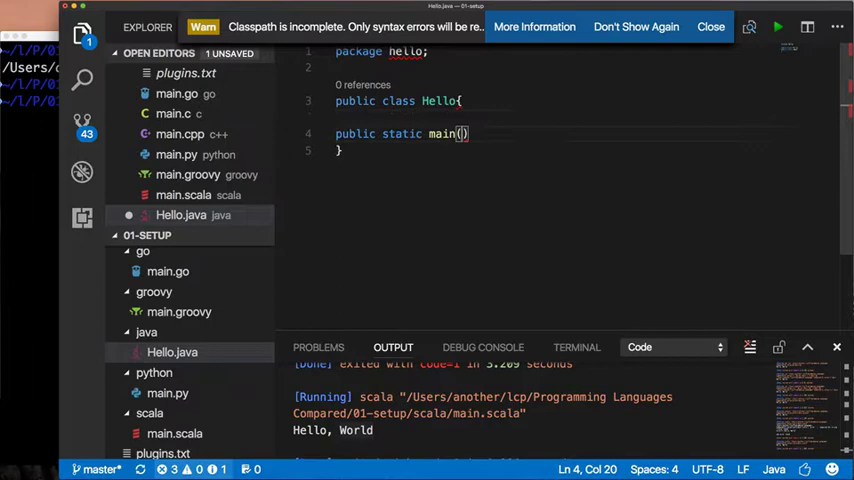
{"action": "type", "text": "{"}
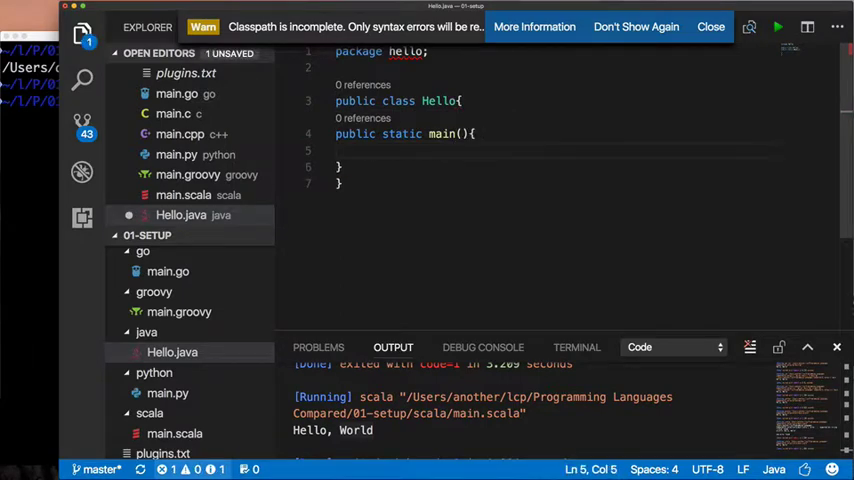
Step: Add System.out.println("Hello, World") in main and dismiss the incomplete classpath warning
{"action": "left_click", "coordinate": [337, 67]}
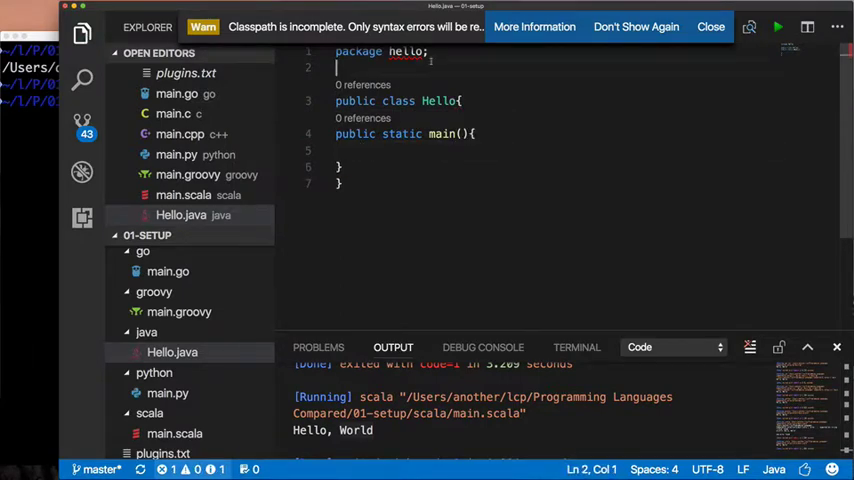
{"action": "type", "text": "import"}
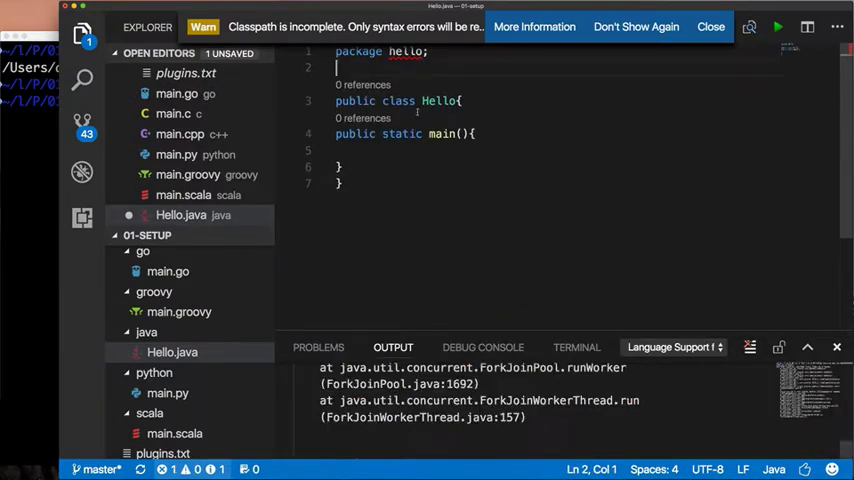
{"action": "type", "text": "System.out."}
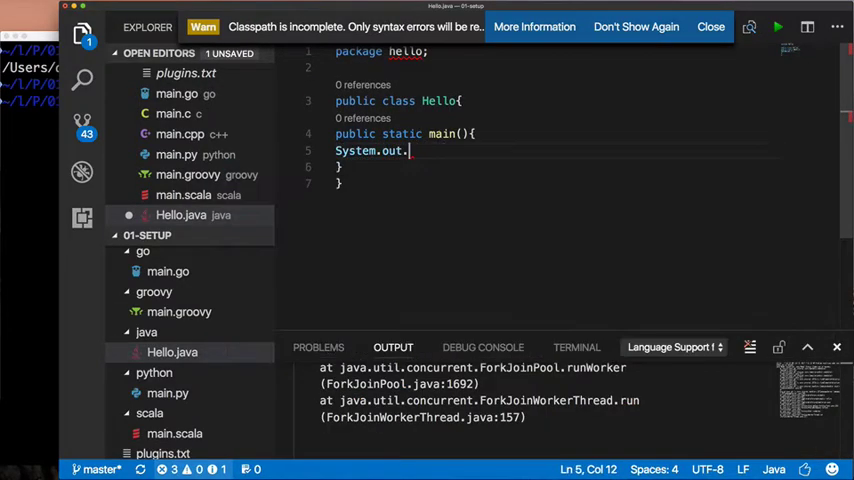
{"action": "type", "text": "println(\"Hello, World\");"}
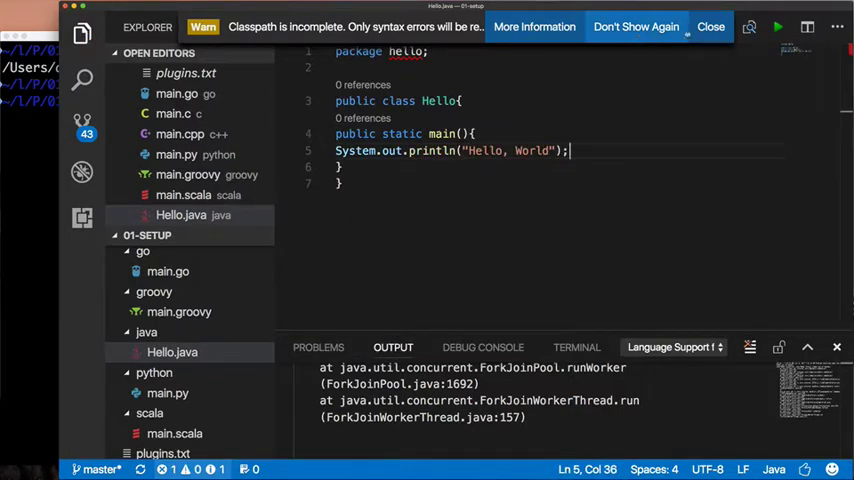
{"action": "left_click", "coordinate": [711, 26]}
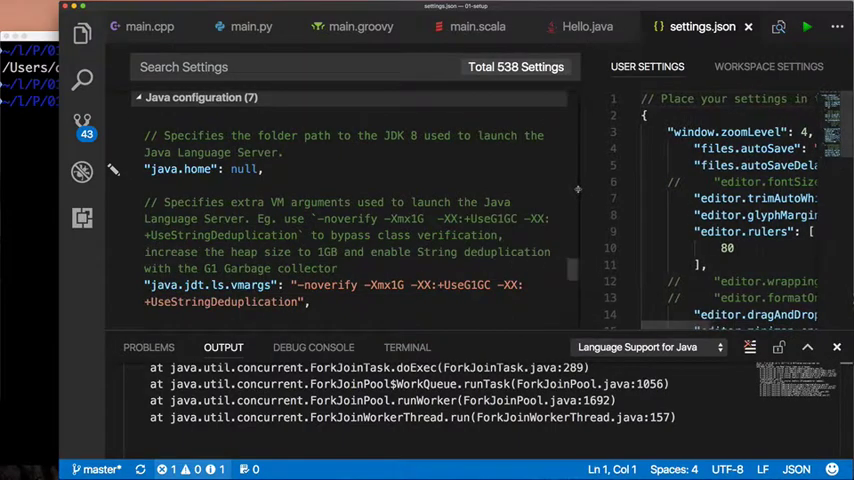
Step: Run echo $JAVA_HOME in the integrated terminal, which prints an empty value
{"action": "scroll", "scroll_direction": "down", "scroll_amount": 3}
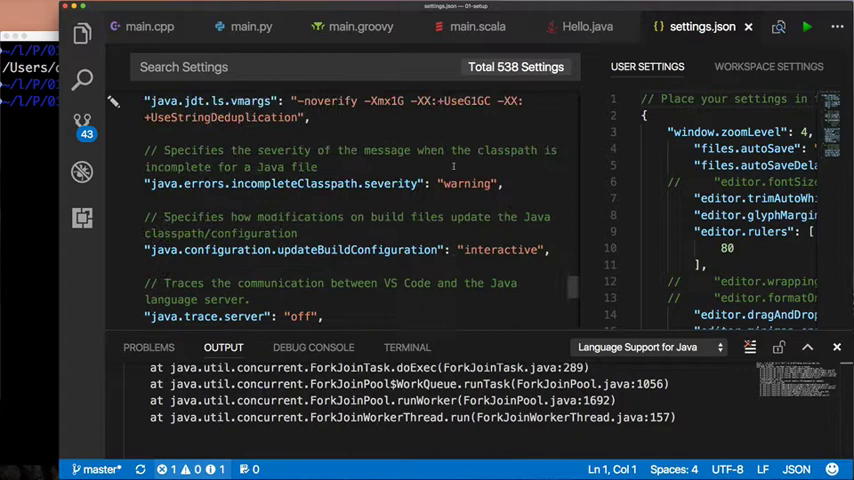
{"action": "left_click", "coordinate": [407, 347]}
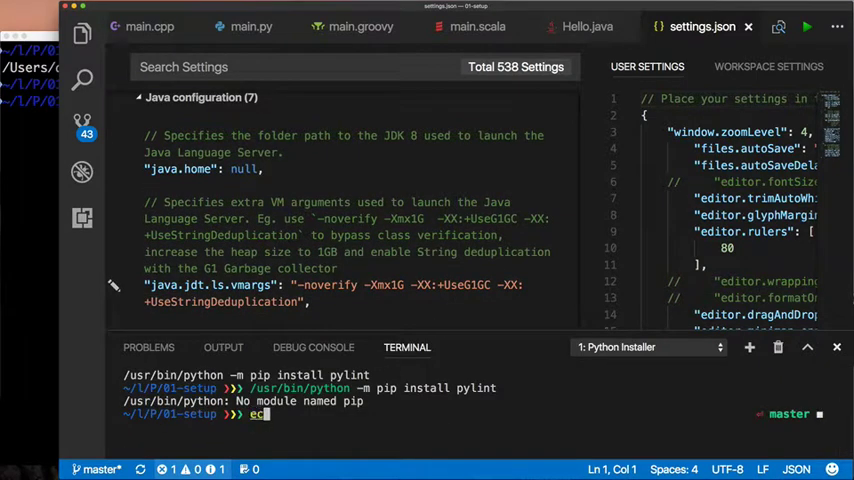
{"action": "key", "text": "Return"}
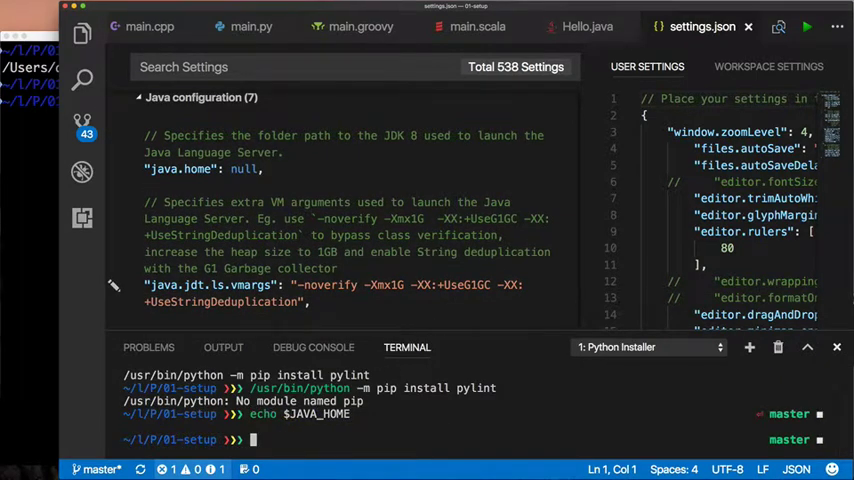
{"action": "left_click", "coordinate": [681, 26]}
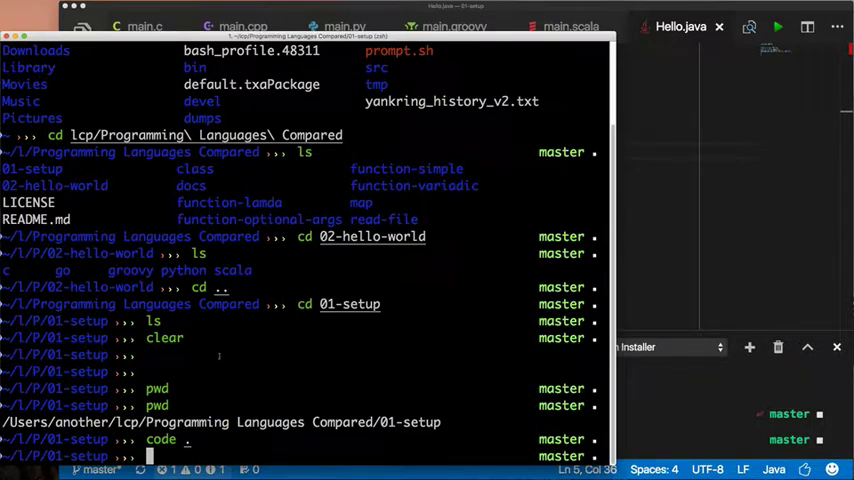
Step: Open ~/.zsh.after/exports.zsh in vim
{"action": "type", "text": "vim"}
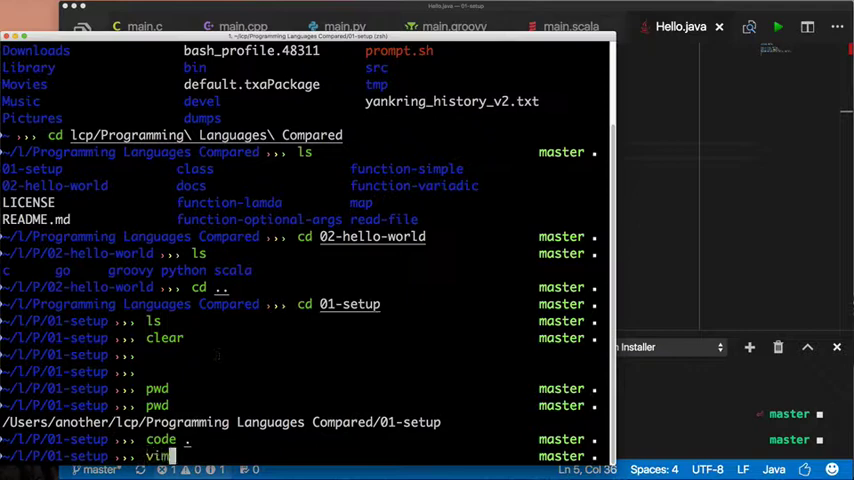
{"action": "type", "text": "~/."}
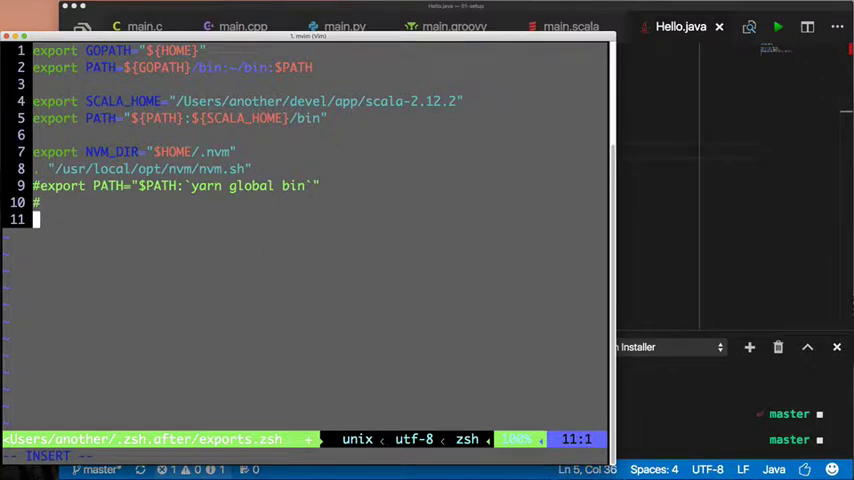
Step: Add an export JAVA_HOME=${.../user/lib line at the end of exports.zsh
{"action": "type", "text": "export"}
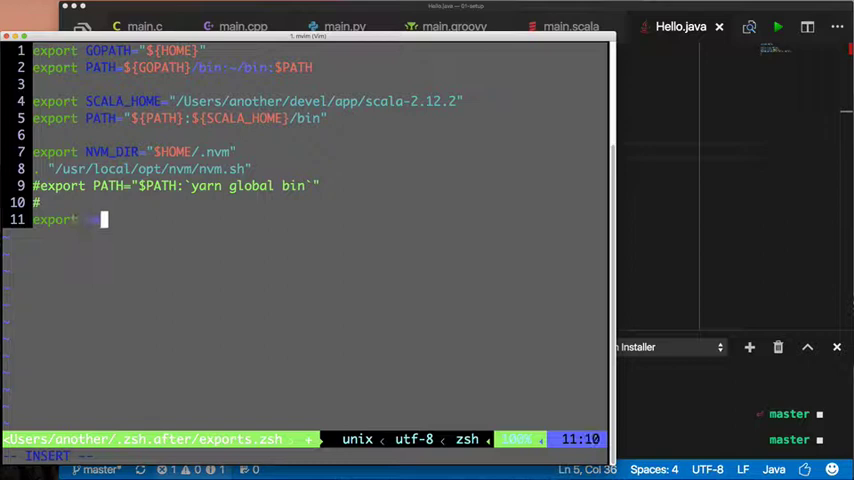
{"action": "type", "text": "JAVA_HOME"}
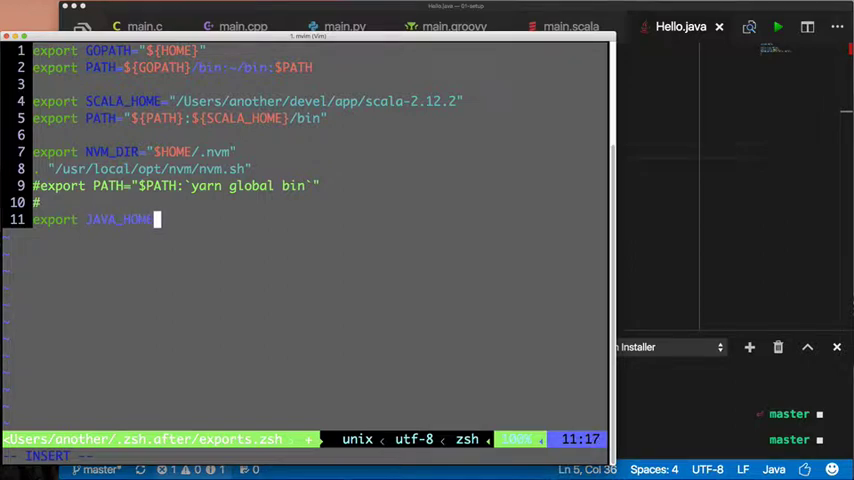
{"action": "type", "text": "=${"}
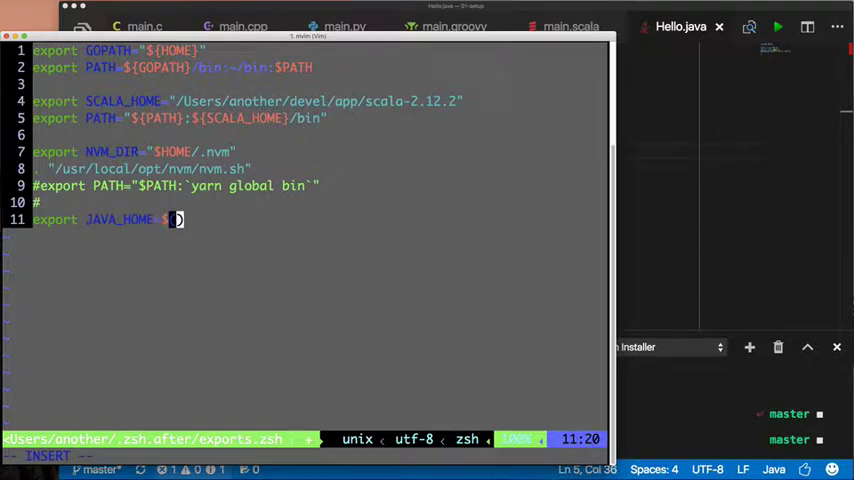
{"action": "type", "text": "/user/lib"}
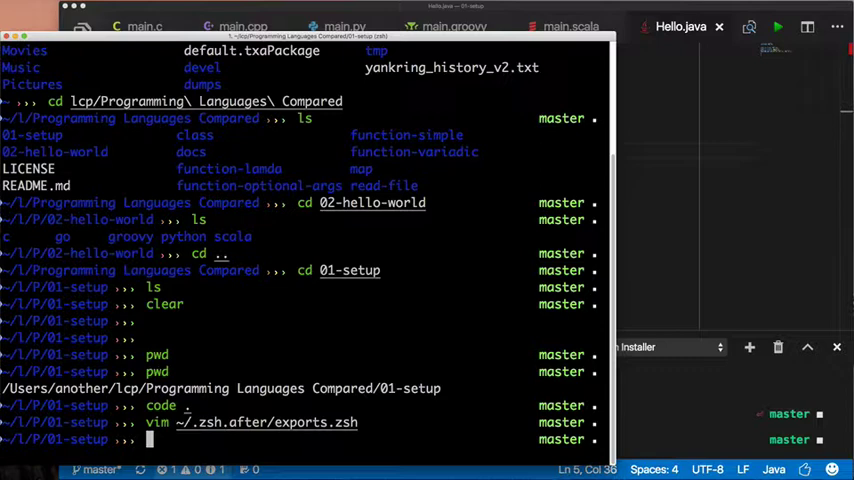
Step: Exit the current zsh session to start a fresh one
{"action": "type", "text": "e"}
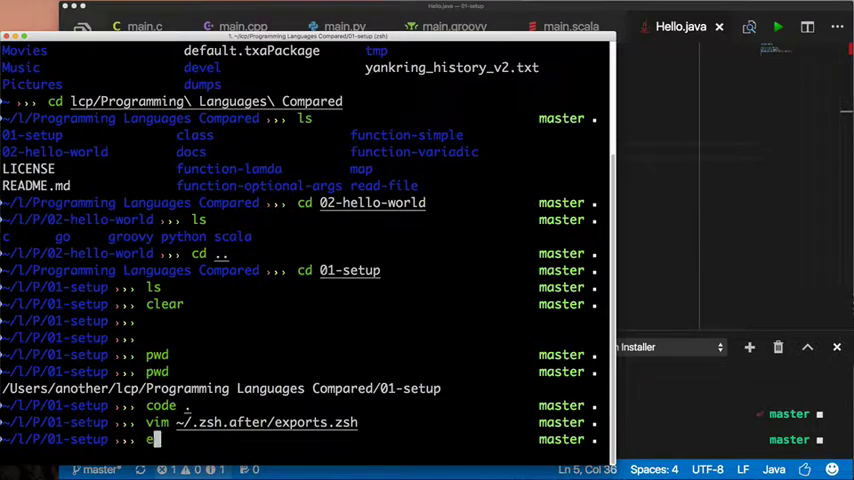
{"action": "type", "text": "xit"}
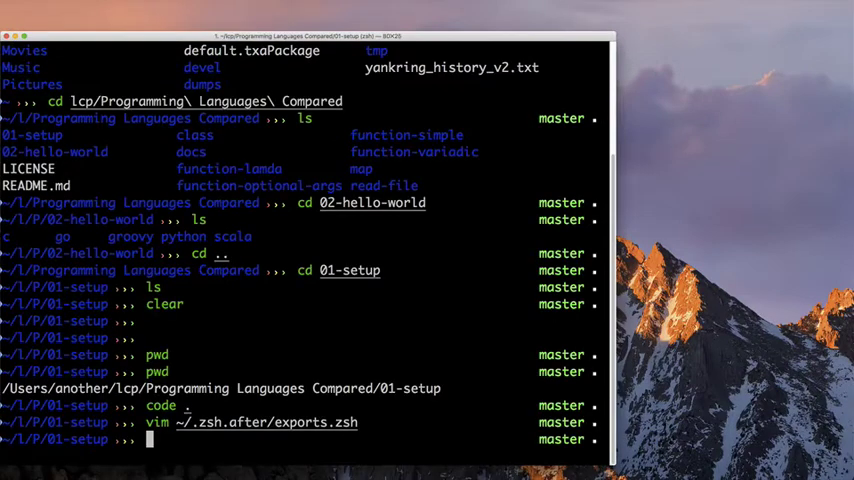
{"action": "key", "text": "Return"}
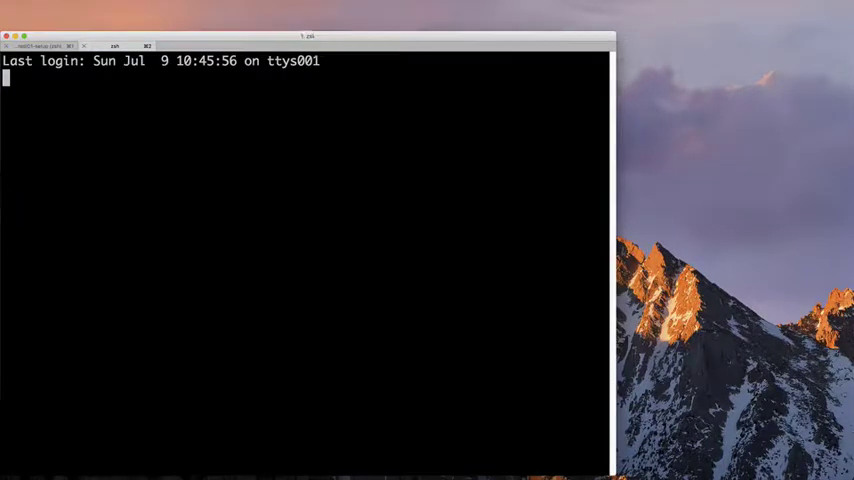
Step: Echo ${JAVA_HOME} in the new shell, completing the variable name
{"action": "type", "text": "echo"}
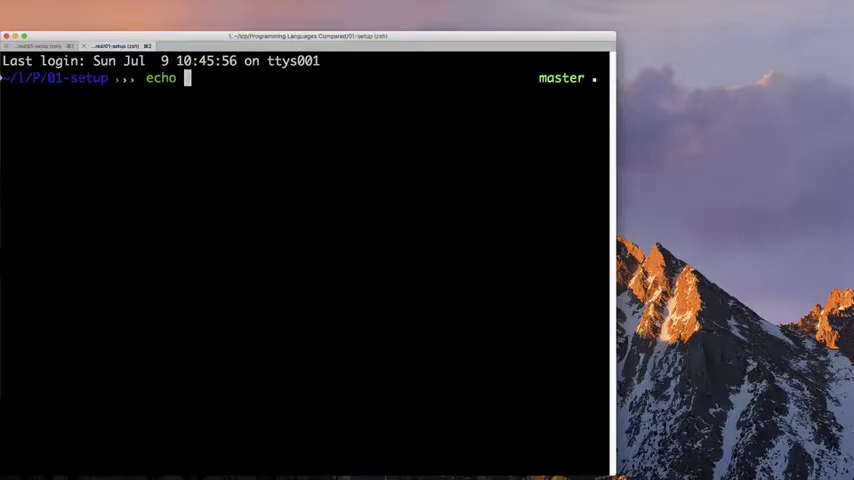
{"action": "type", "text": "${J"}
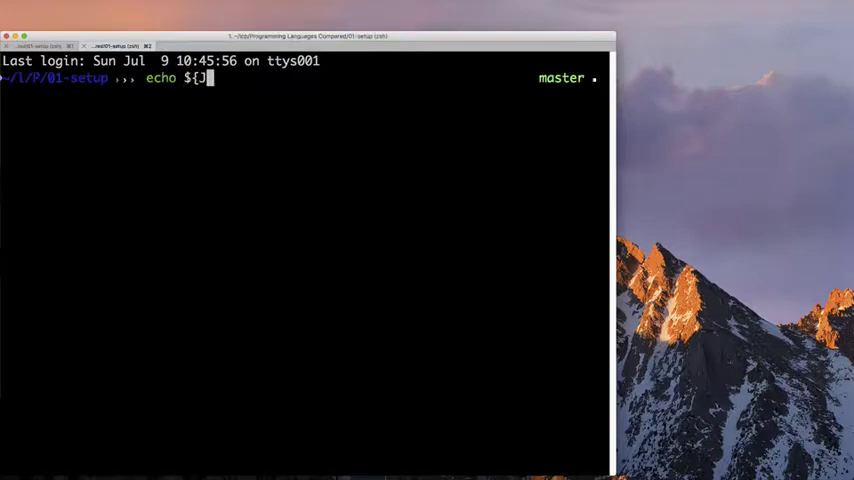
{"action": "key", "text": "Return"}
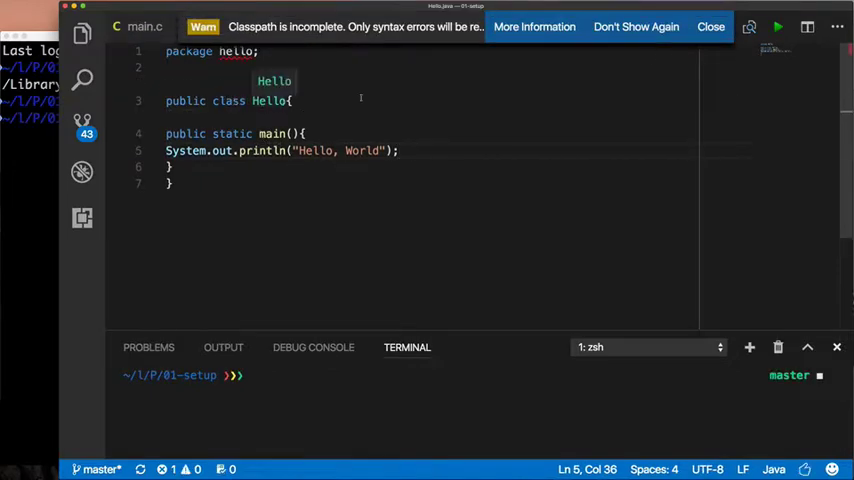
Step: Dismiss the classpath warning and declare main as public static void main(String[] args)
{"action": "left_click", "coordinate": [711, 27]}
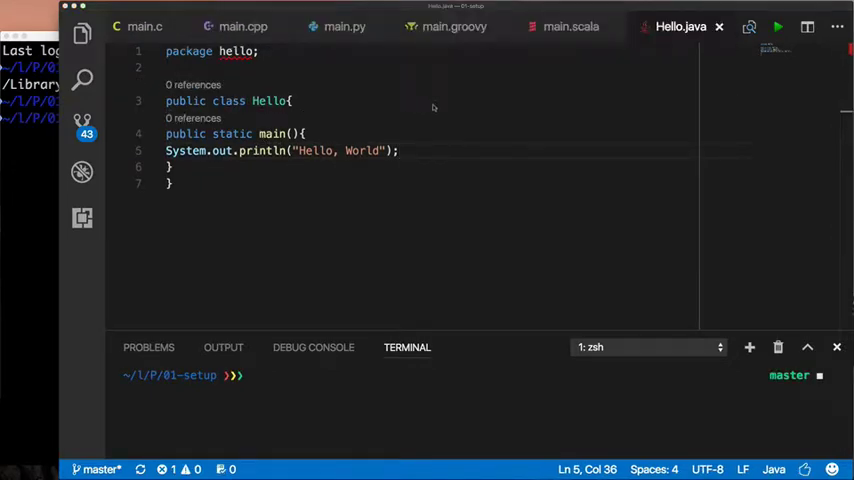
{"action": "mouse_move", "coordinate": [613, 66]}
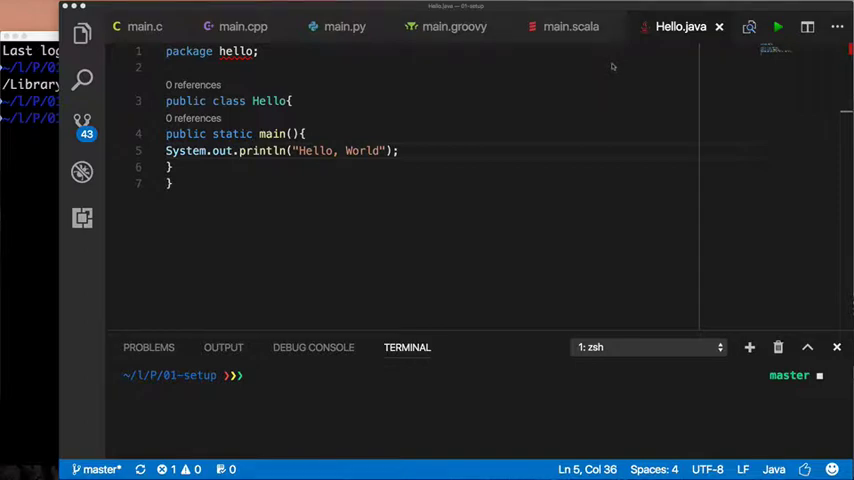
{"action": "mouse_move", "coordinate": [336, 130]}
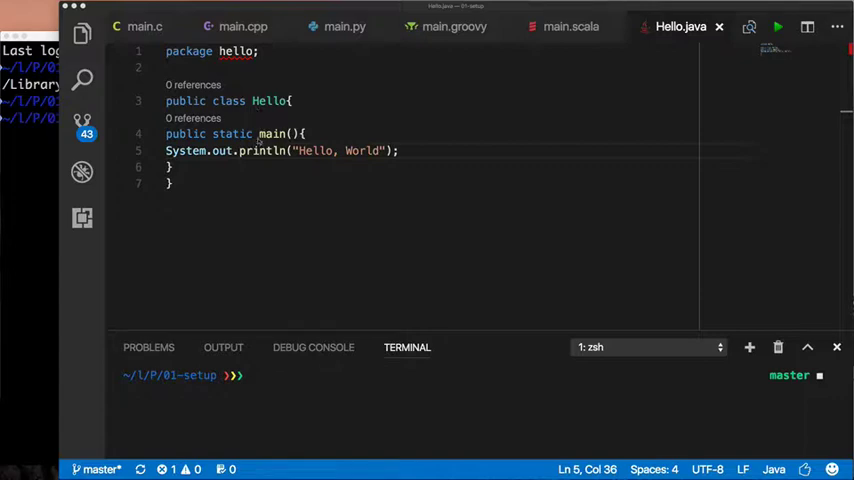
{"action": "left_click", "coordinate": [258, 133]}
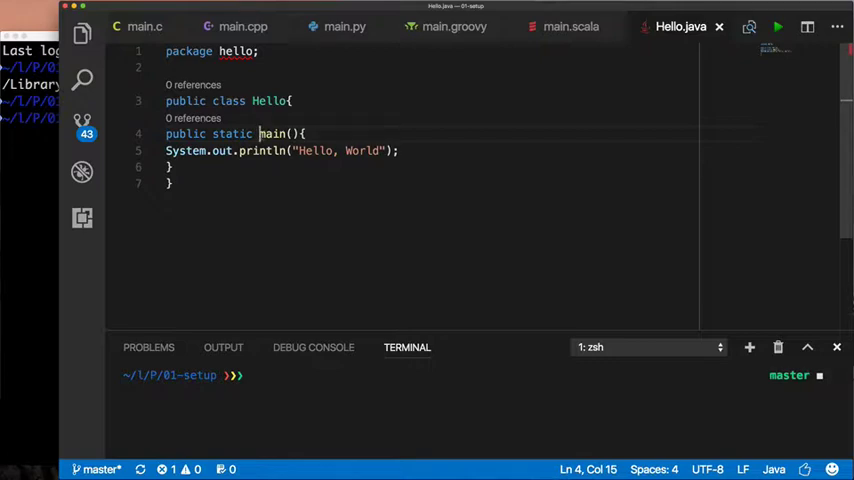
{"action": "type", "text": "void"}
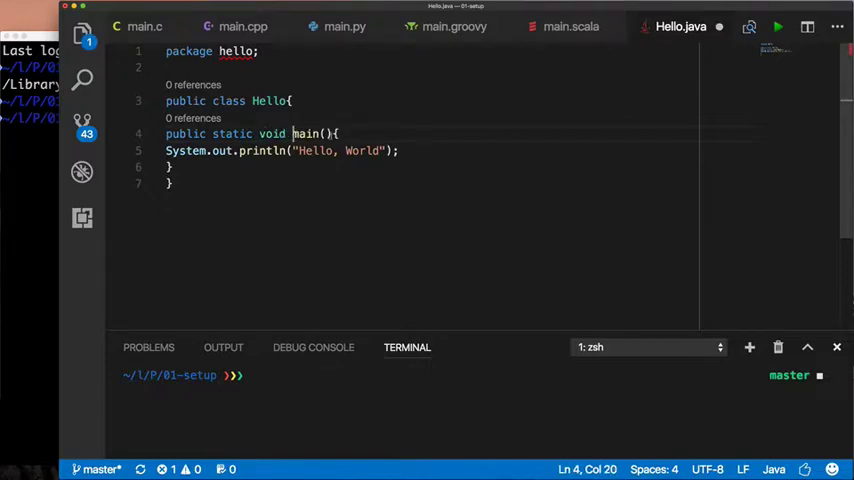
{"action": "type", "text": "String[] args"}
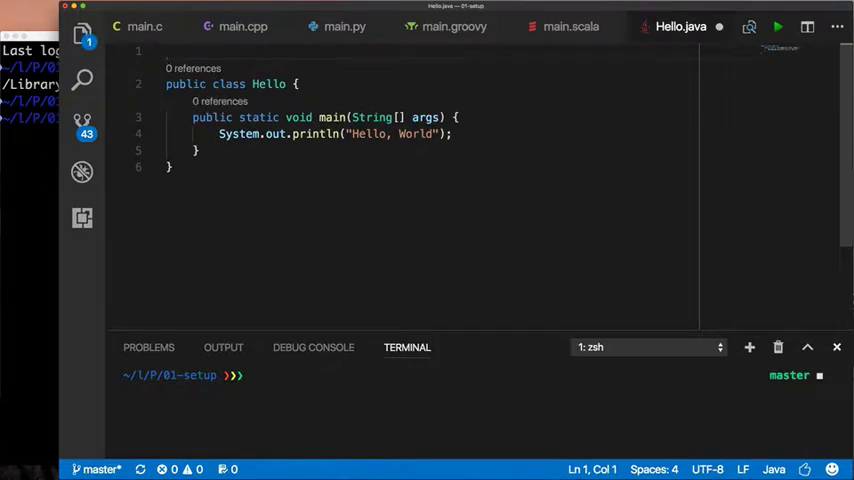
{"action": "left_click", "coordinate": [362, 167]}
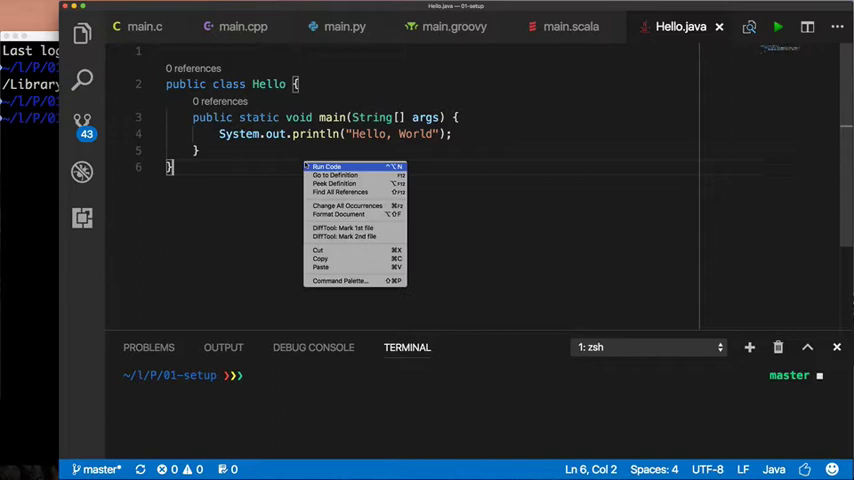
Step: Run Hello.java printing "Hello, World ---", then delete the trailing dashes from the greeting
{"action": "left_click", "coordinate": [327, 167]}
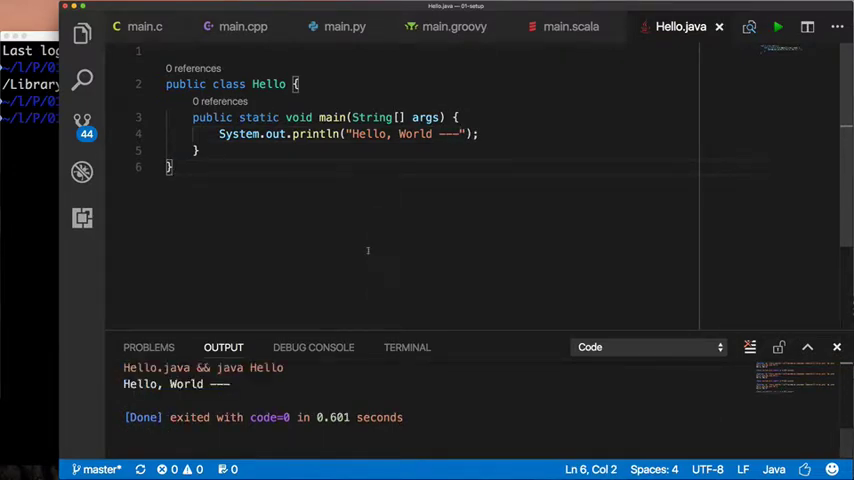
{"action": "left_click", "coordinate": [458, 134]}
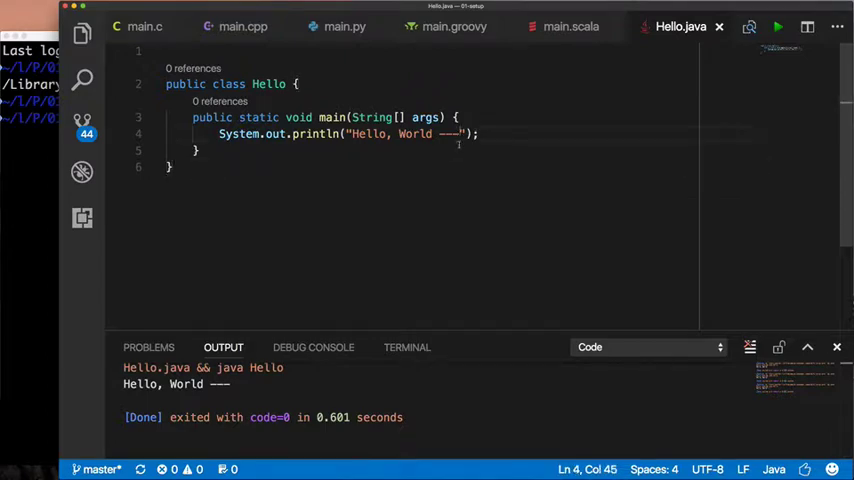
{"action": "key", "text": "Backspace"}
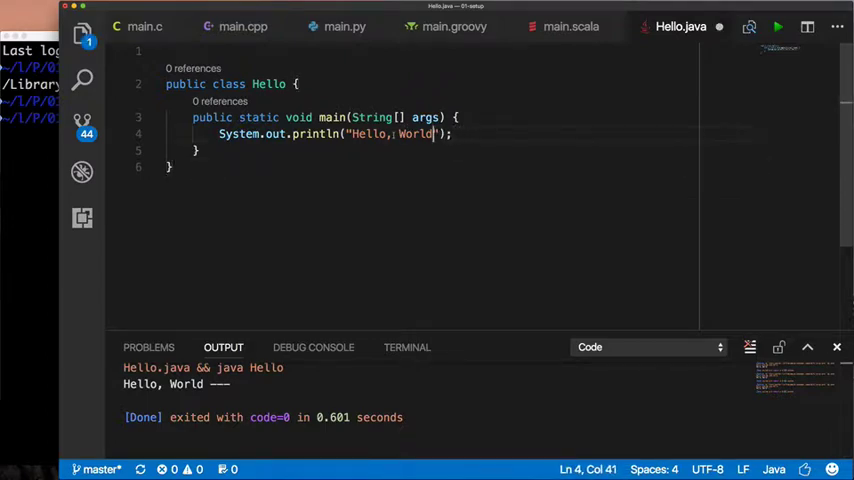
{"action": "right_click", "coordinate": [400, 134]}
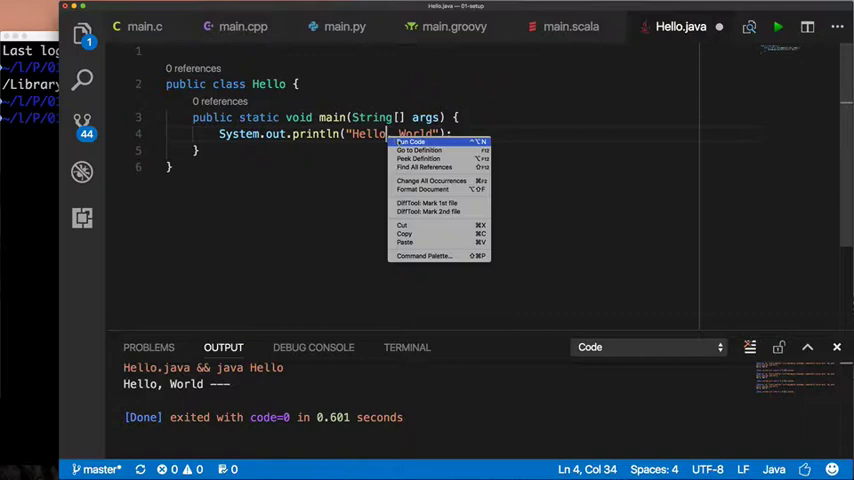